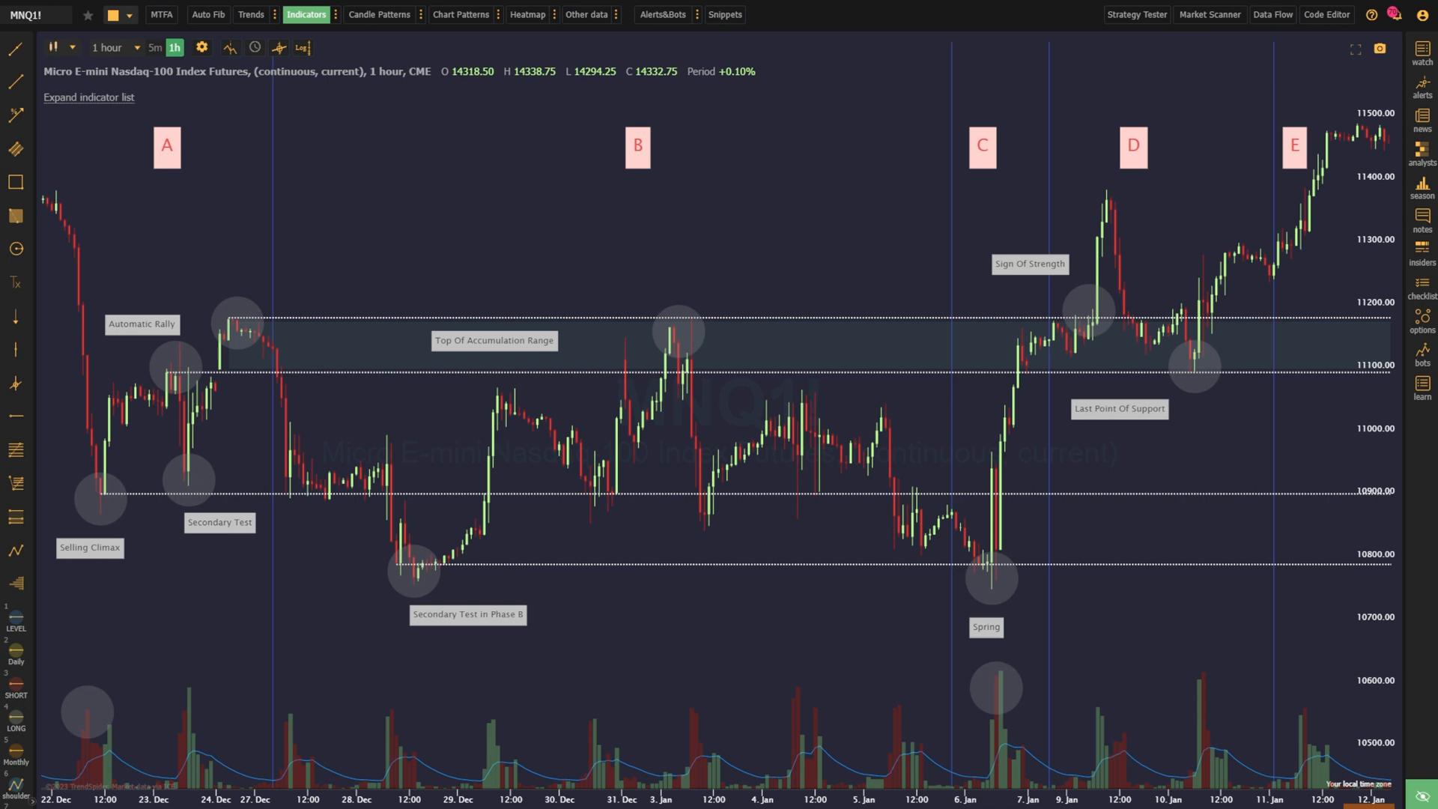
pyautogui.moveTo(72, 719)
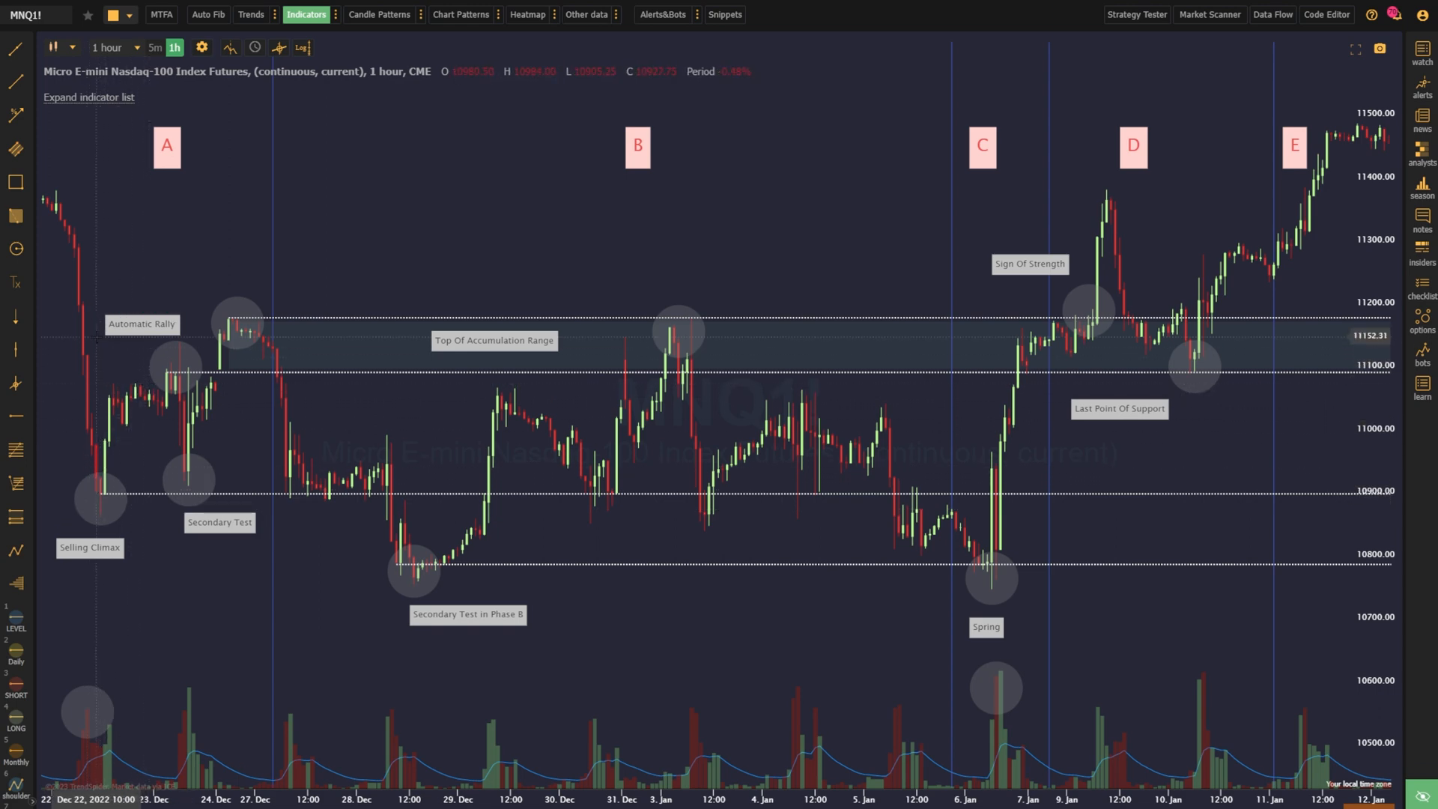
pyautogui.moveTo(185, 367)
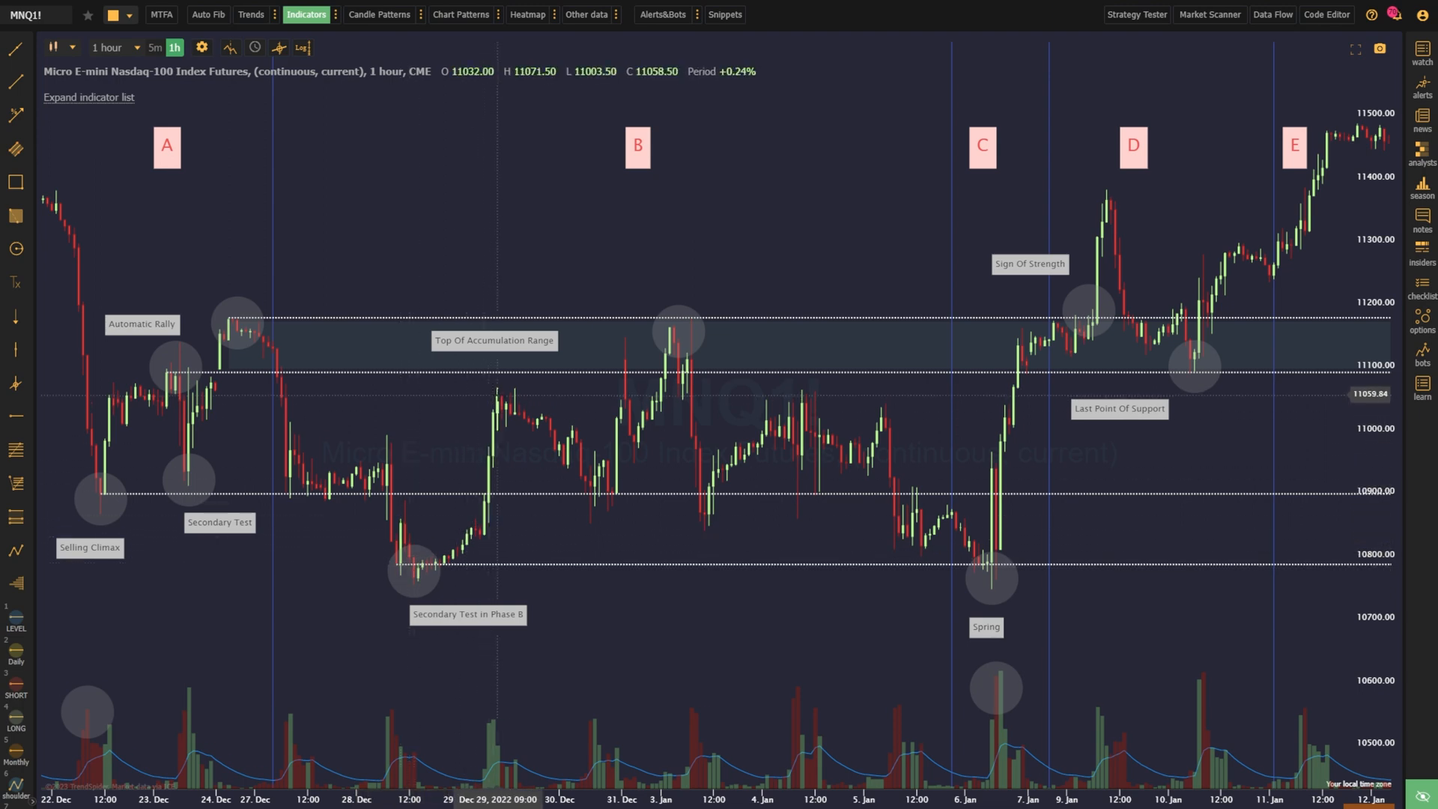
pyautogui.moveTo(421, 357)
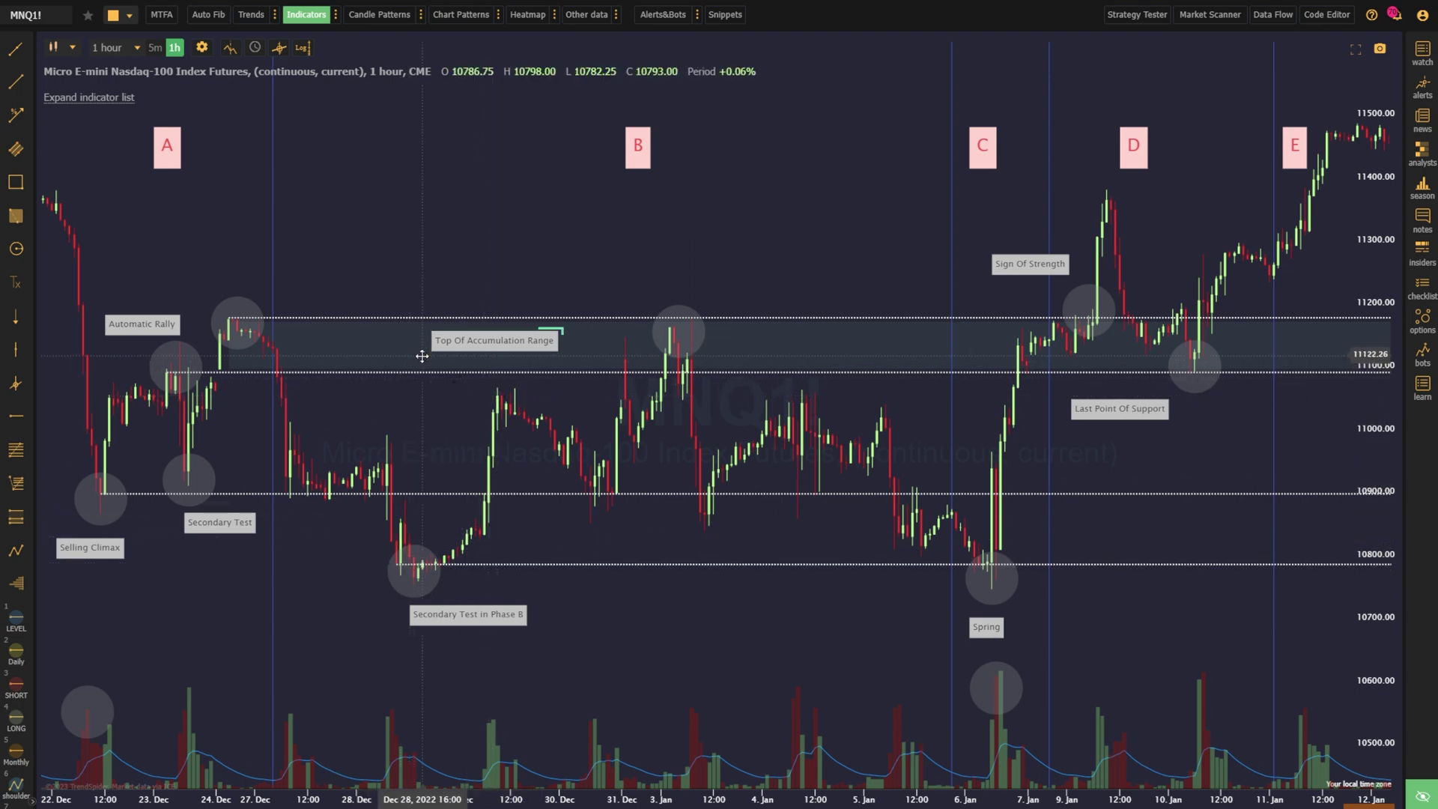
pyautogui.moveTo(662, 377)
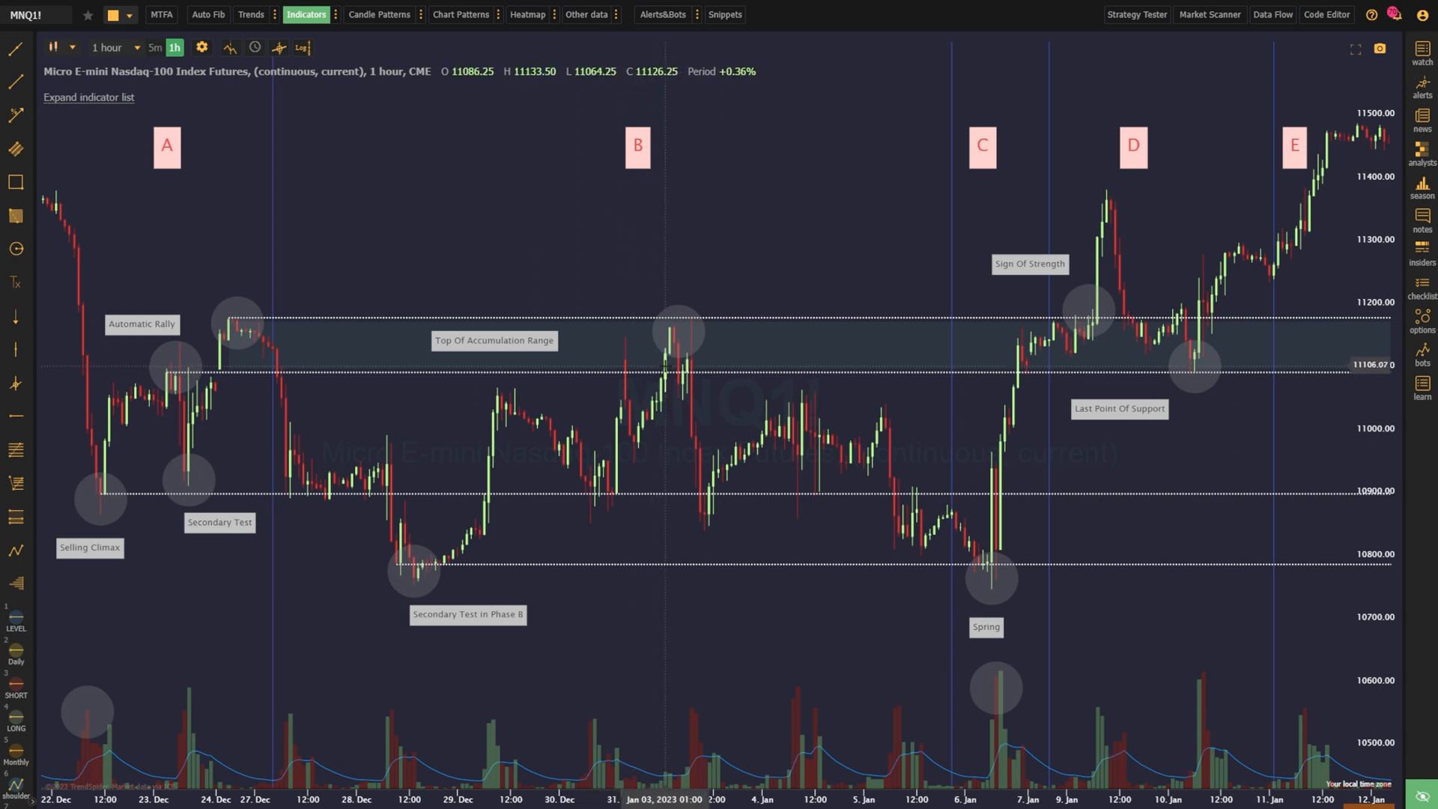
pyautogui.moveTo(660, 348)
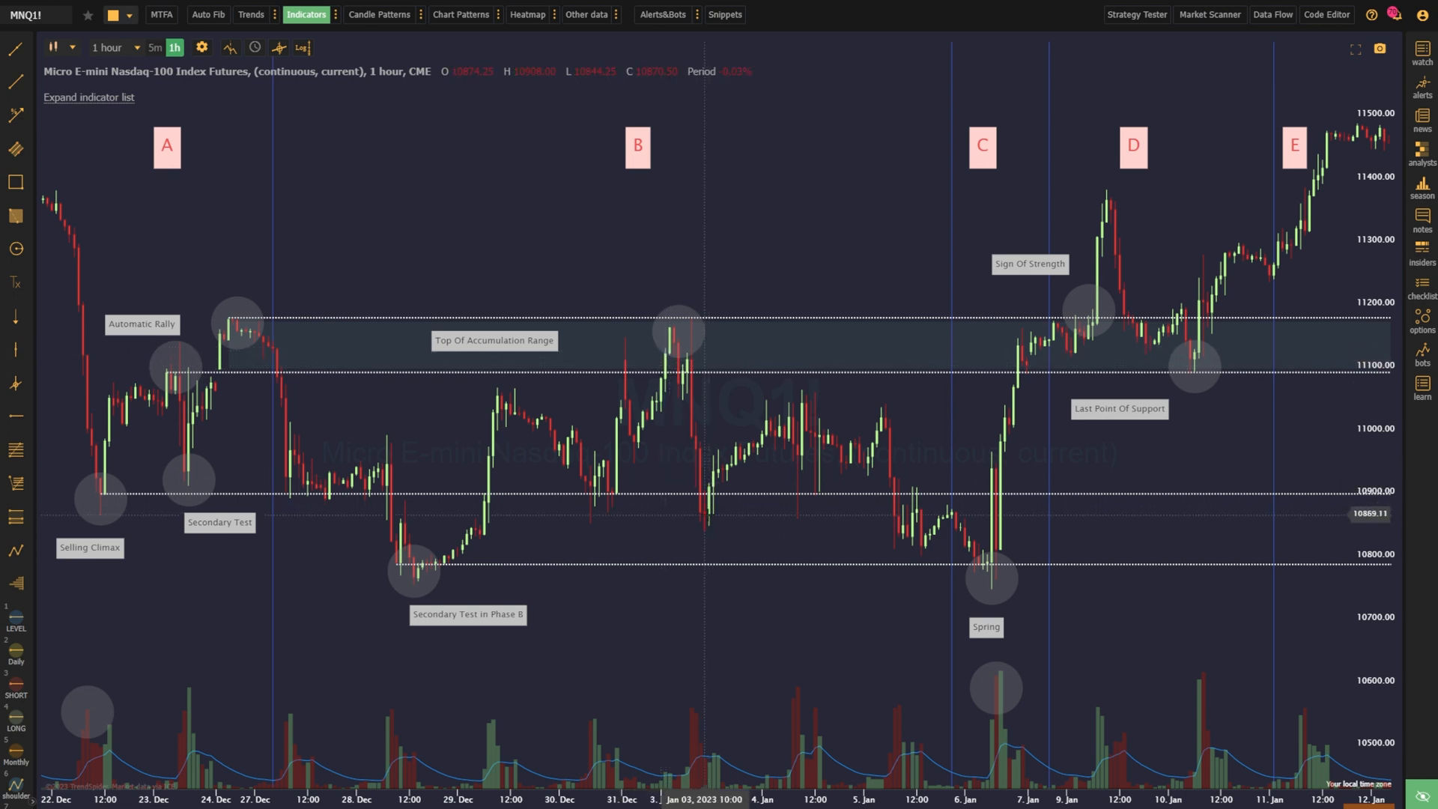
pyautogui.moveTo(808, 415)
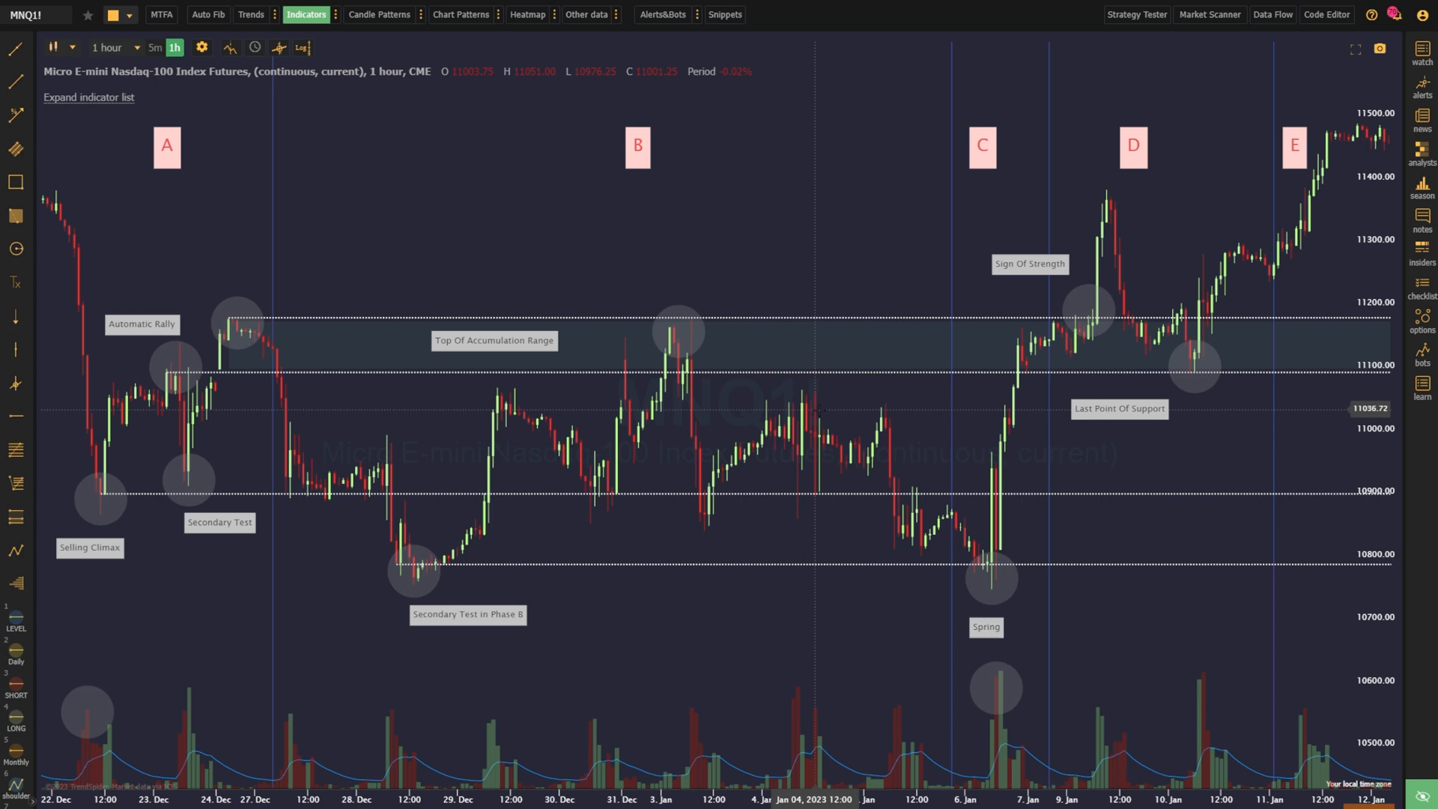
pyautogui.moveTo(953, 521)
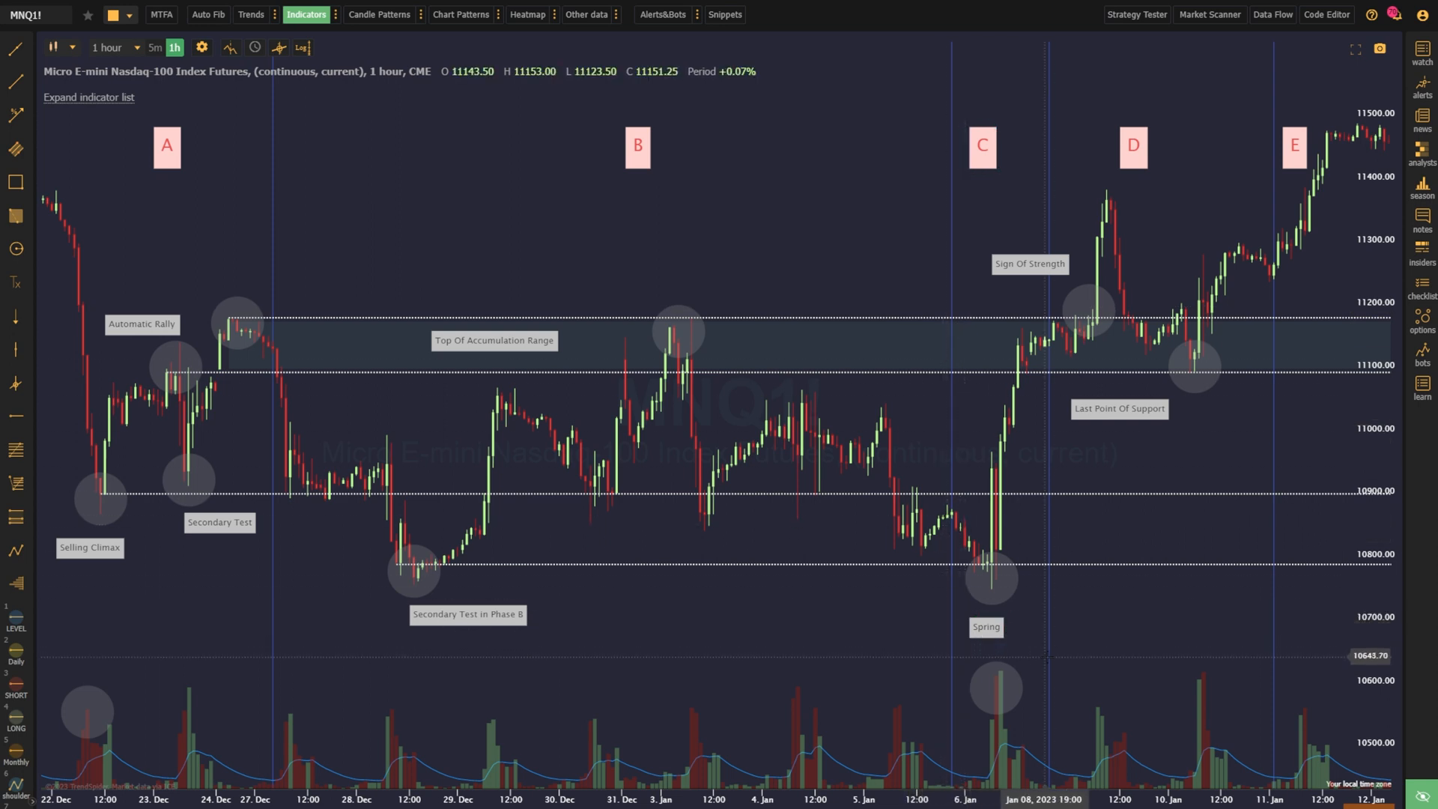
pyautogui.moveTo(982, 579)
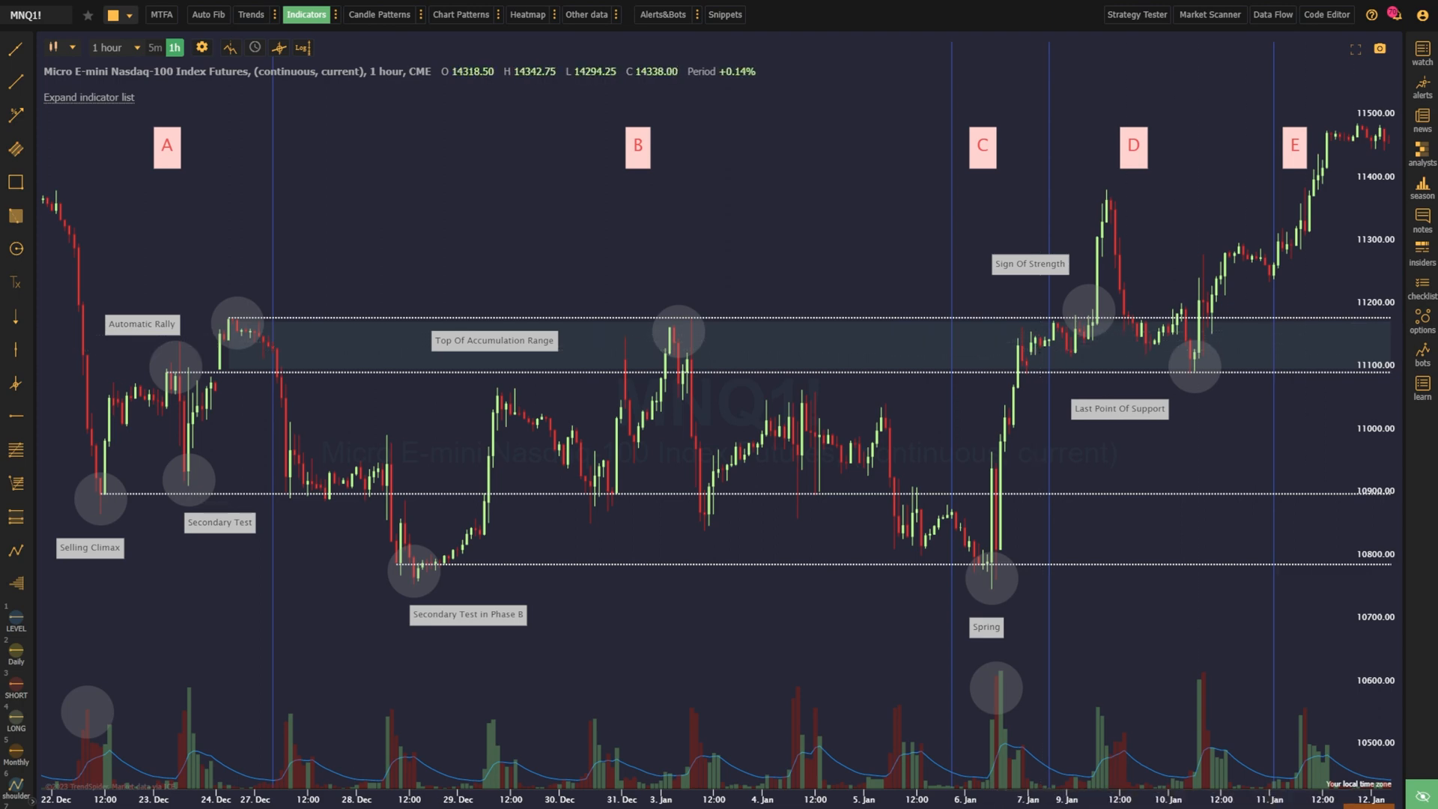
pyautogui.moveTo(1150, 329)
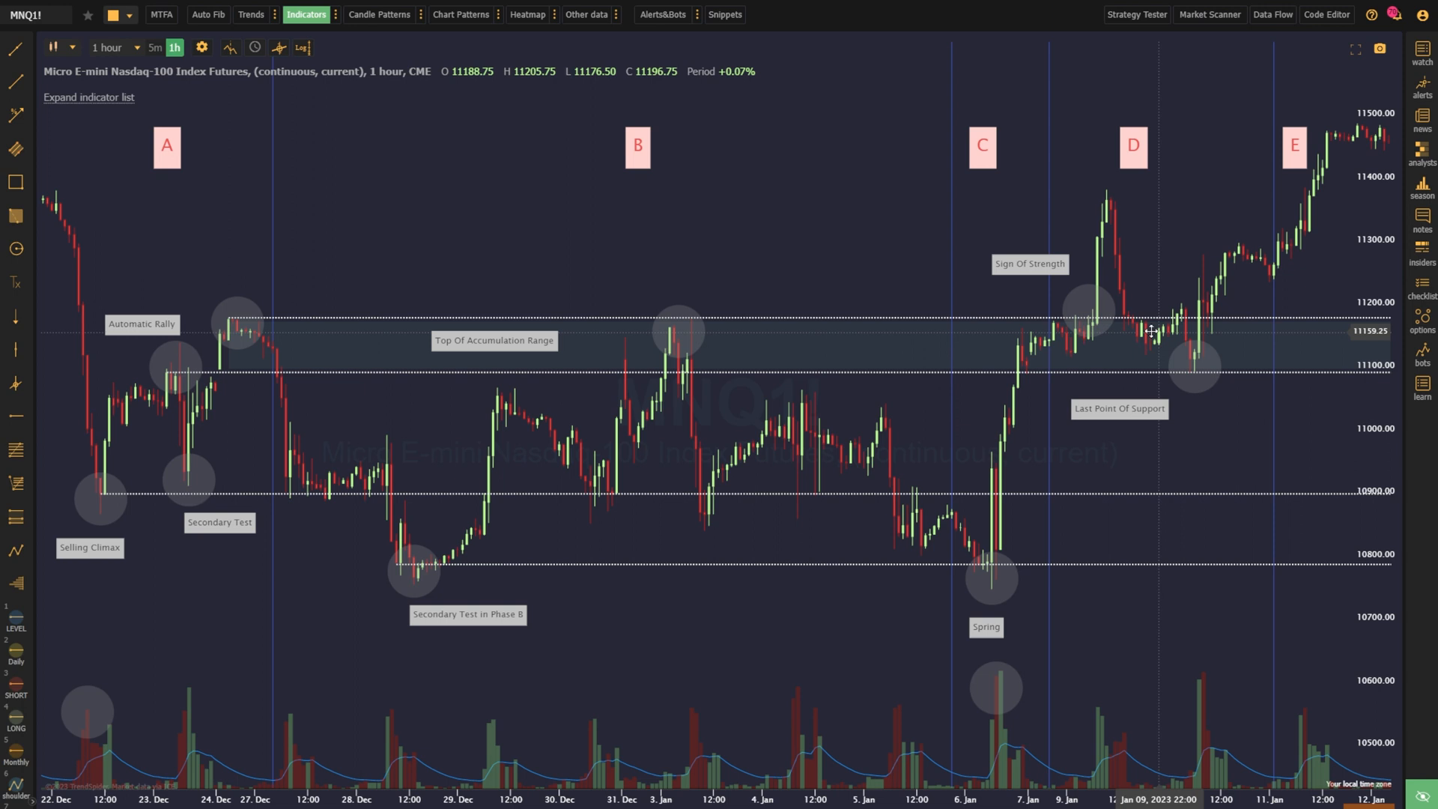
pyautogui.moveTo(1111, 317)
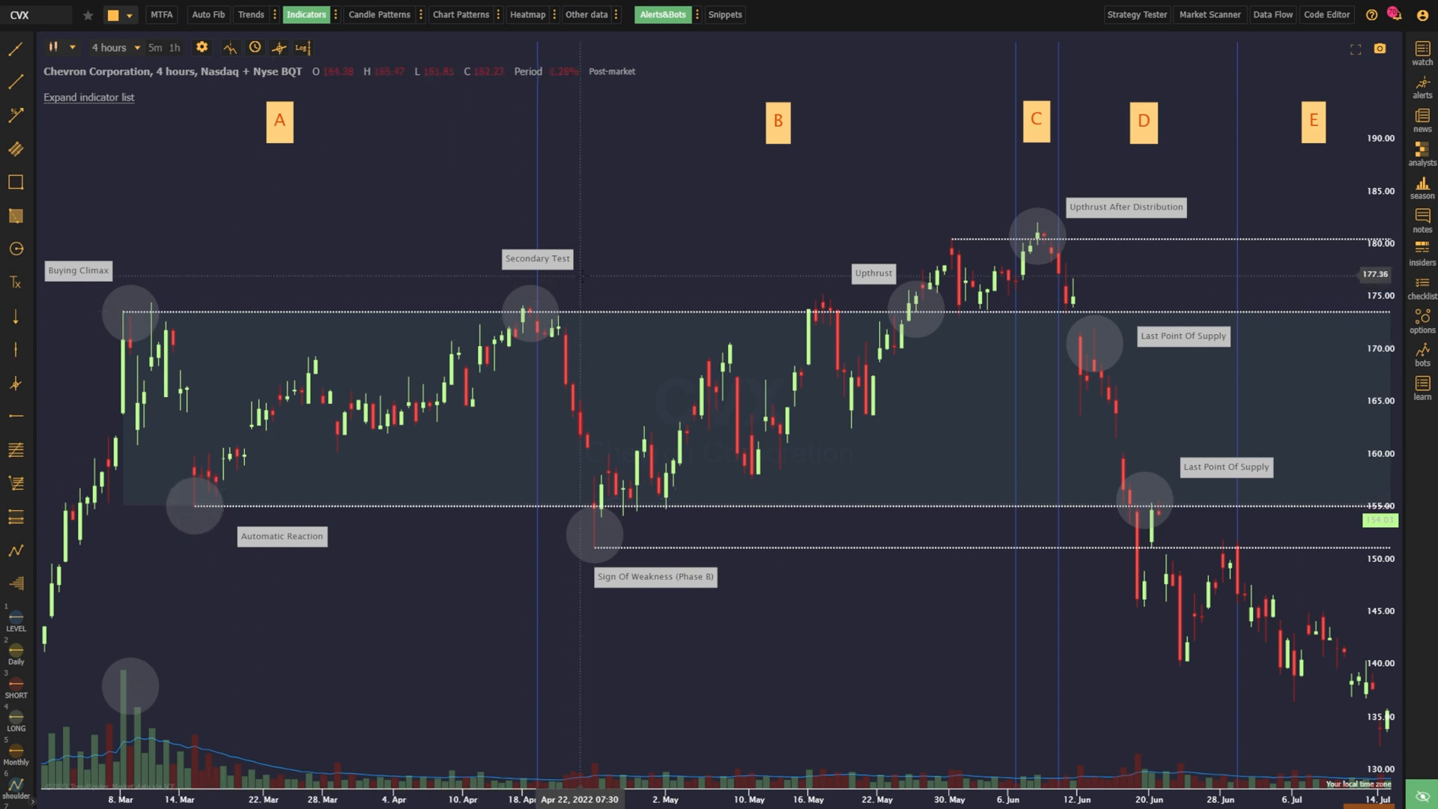
pyautogui.moveTo(550, 299)
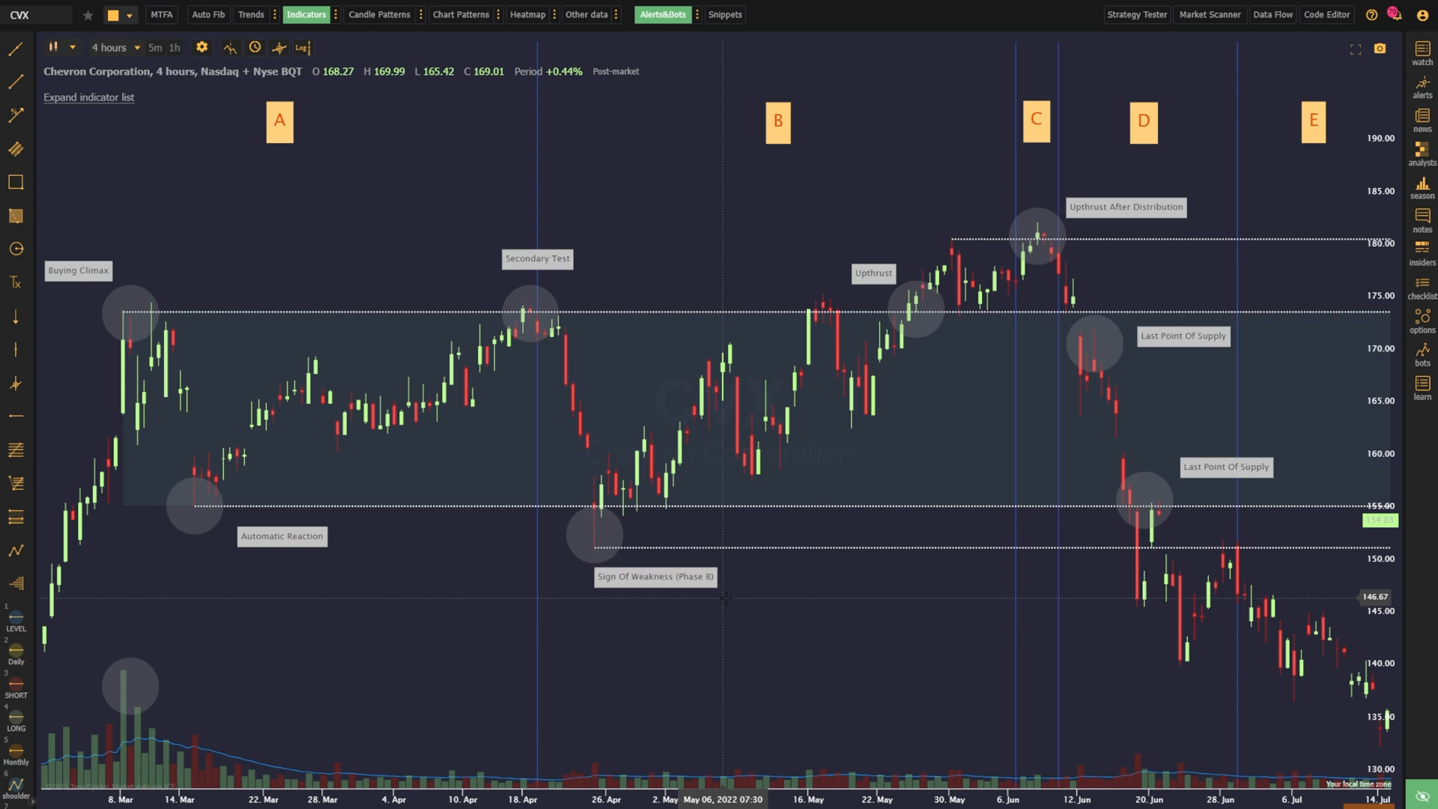
pyautogui.moveTo(591, 516)
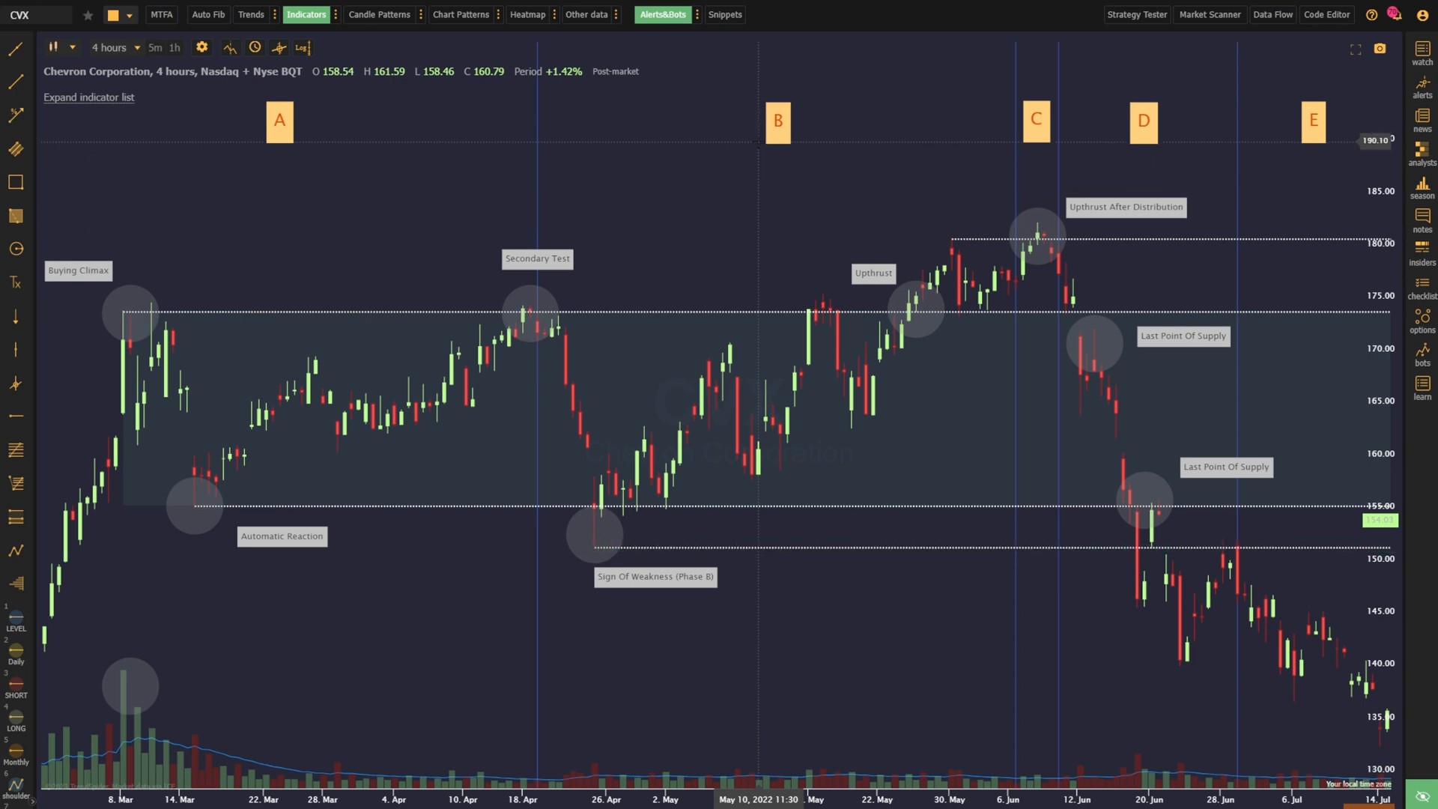
pyautogui.moveTo(737, 486)
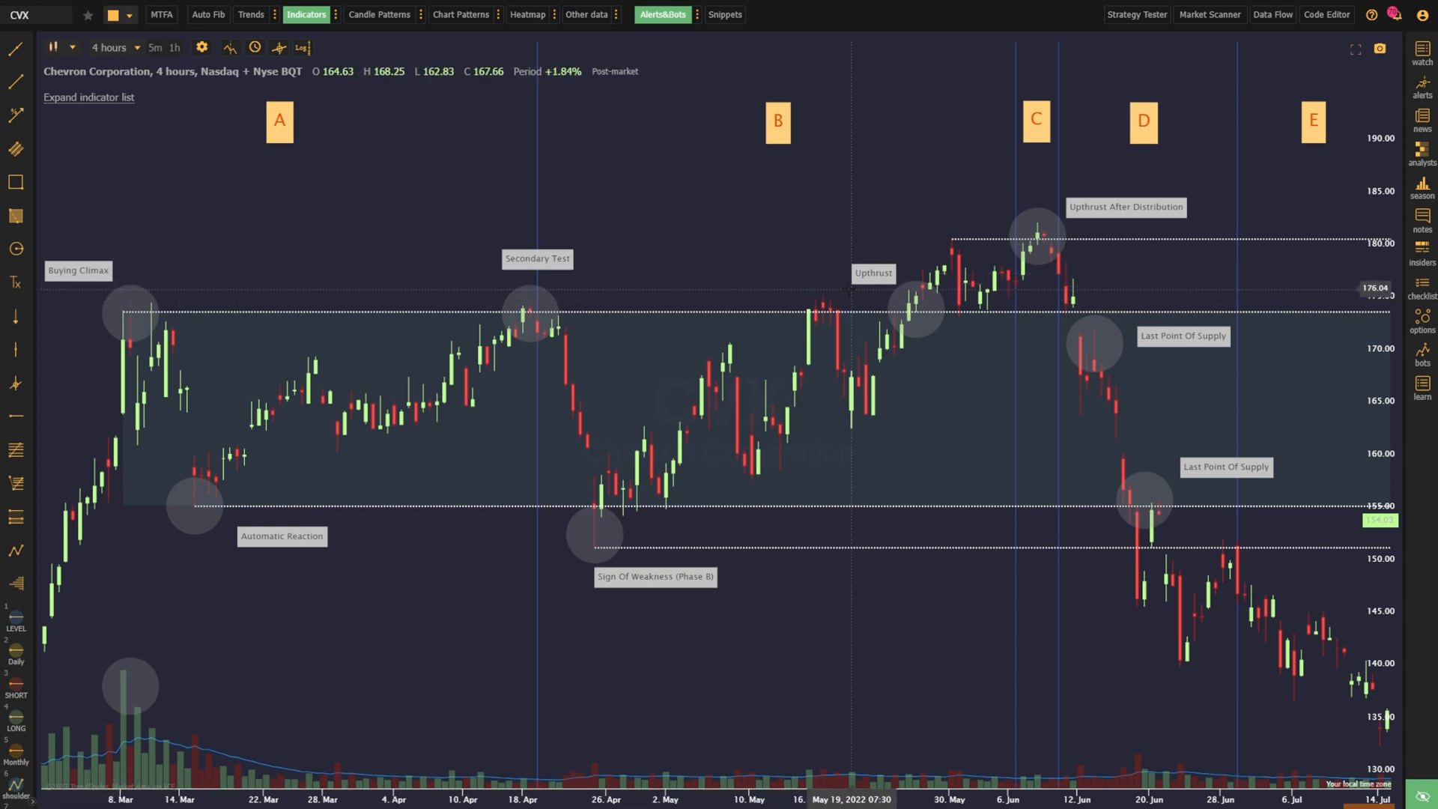
pyautogui.moveTo(908, 315)
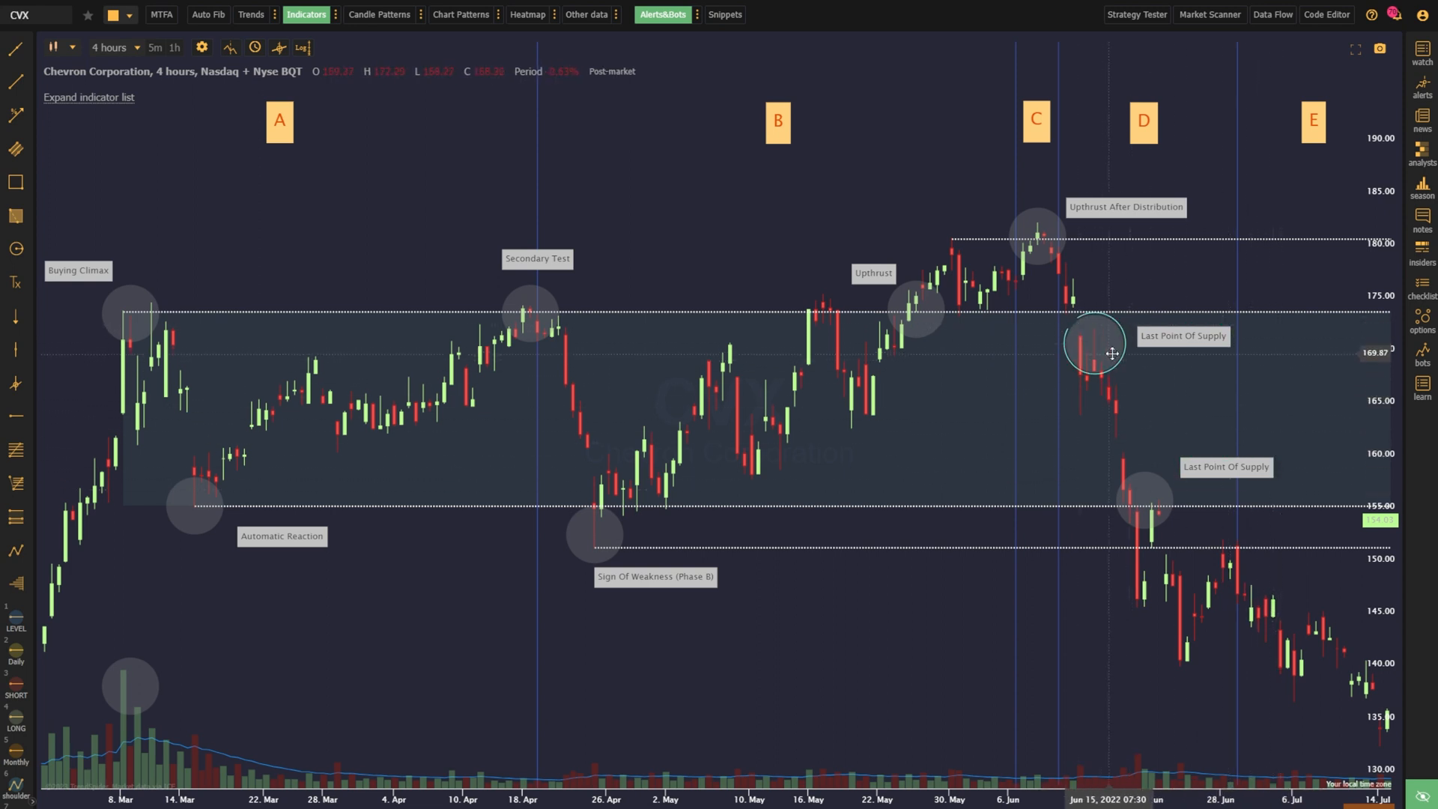
pyautogui.moveTo(1135, 512)
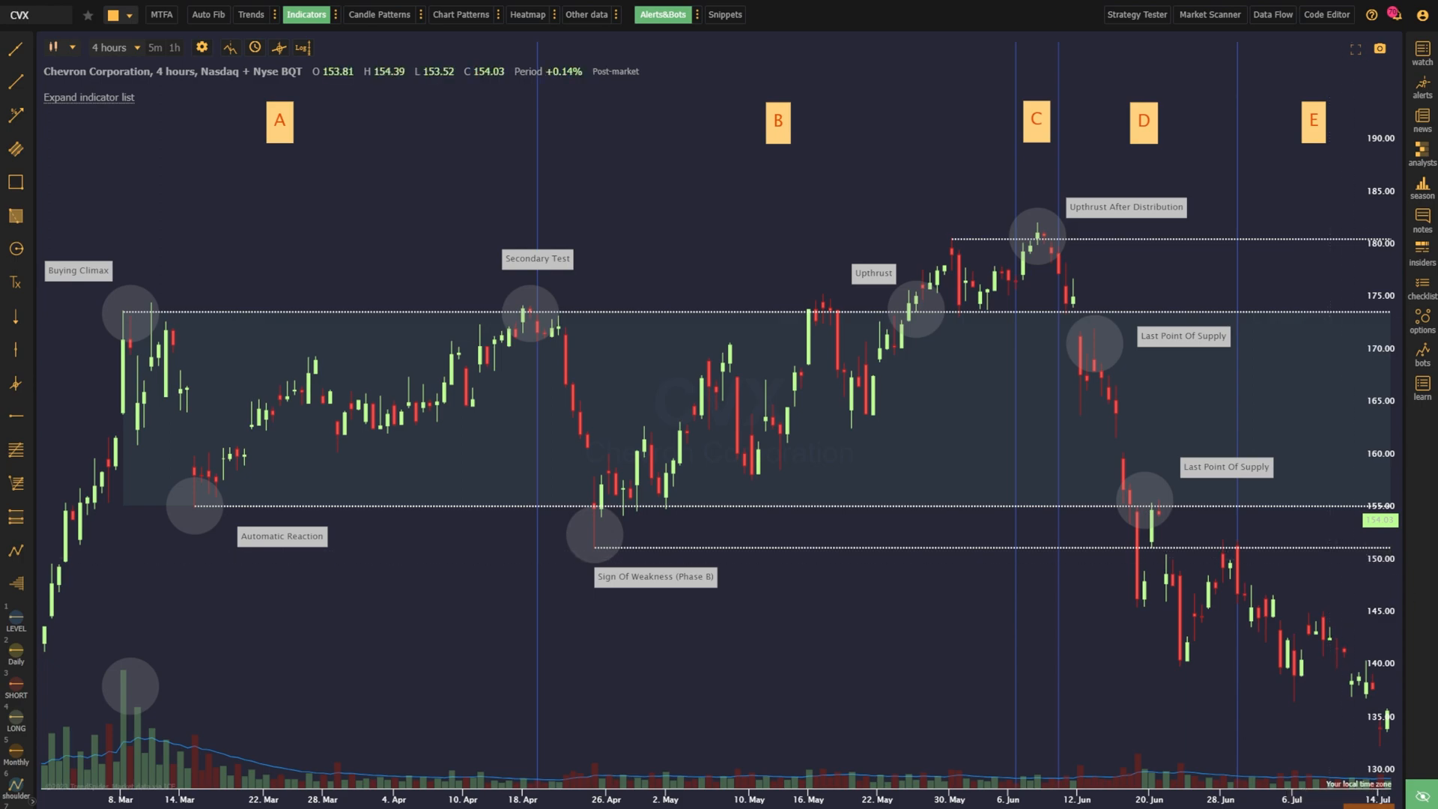
# Switch the chart to THRY from the Wyckoff Distribution scan results.
pyautogui.click(1210, 13)
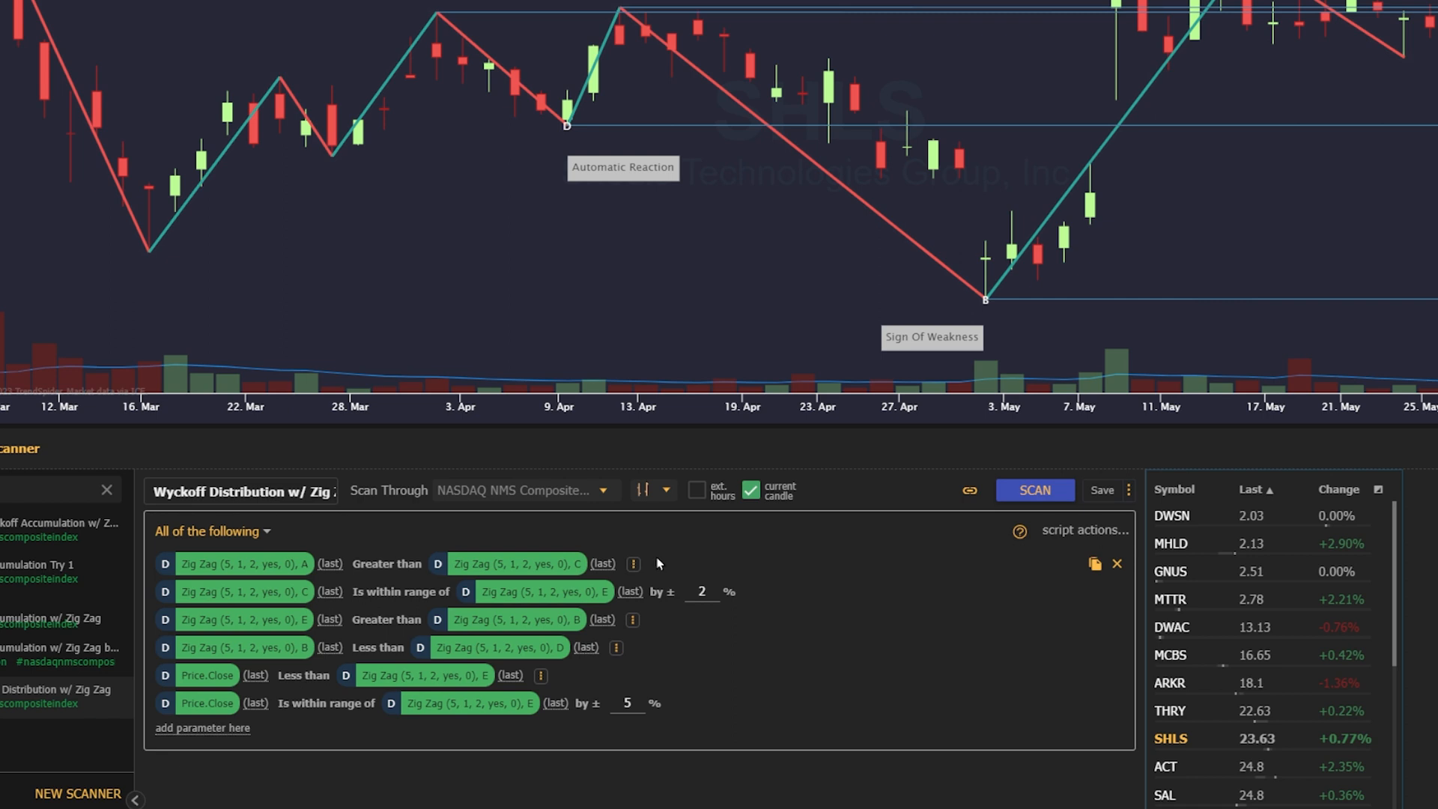
pyautogui.moveTo(713, 568)
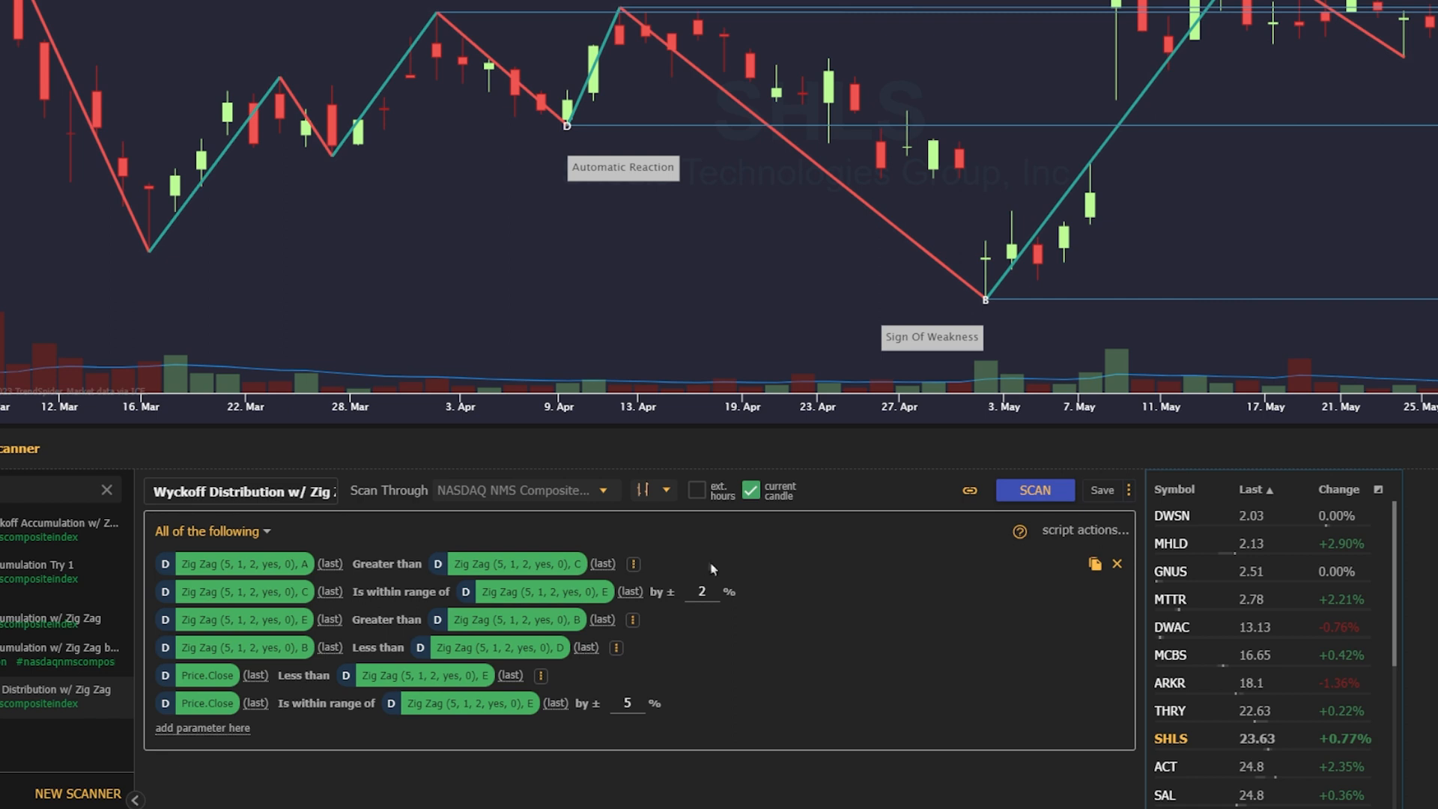
pyautogui.moveTo(762, 591)
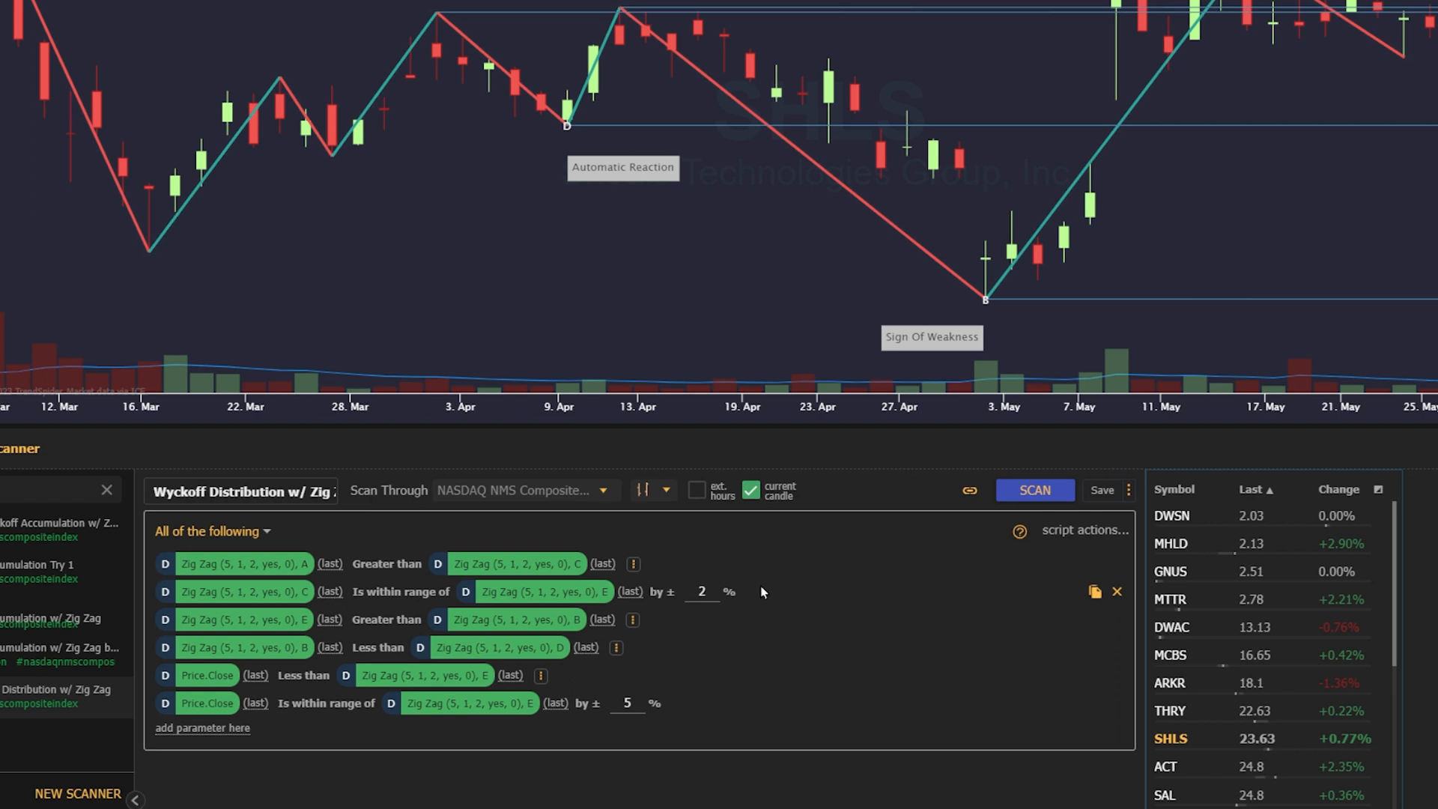
pyautogui.moveTo(656, 620)
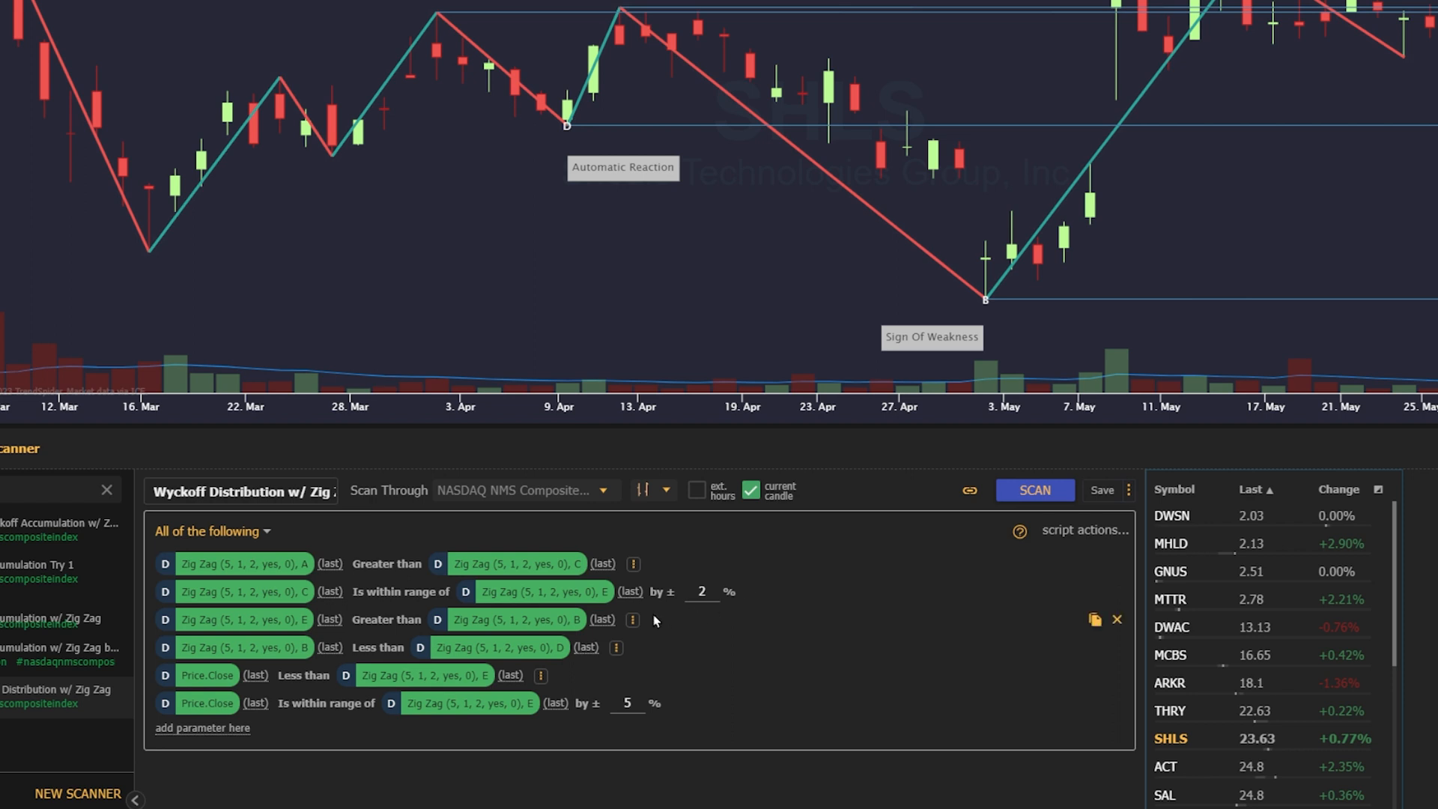
pyautogui.moveTo(641, 647)
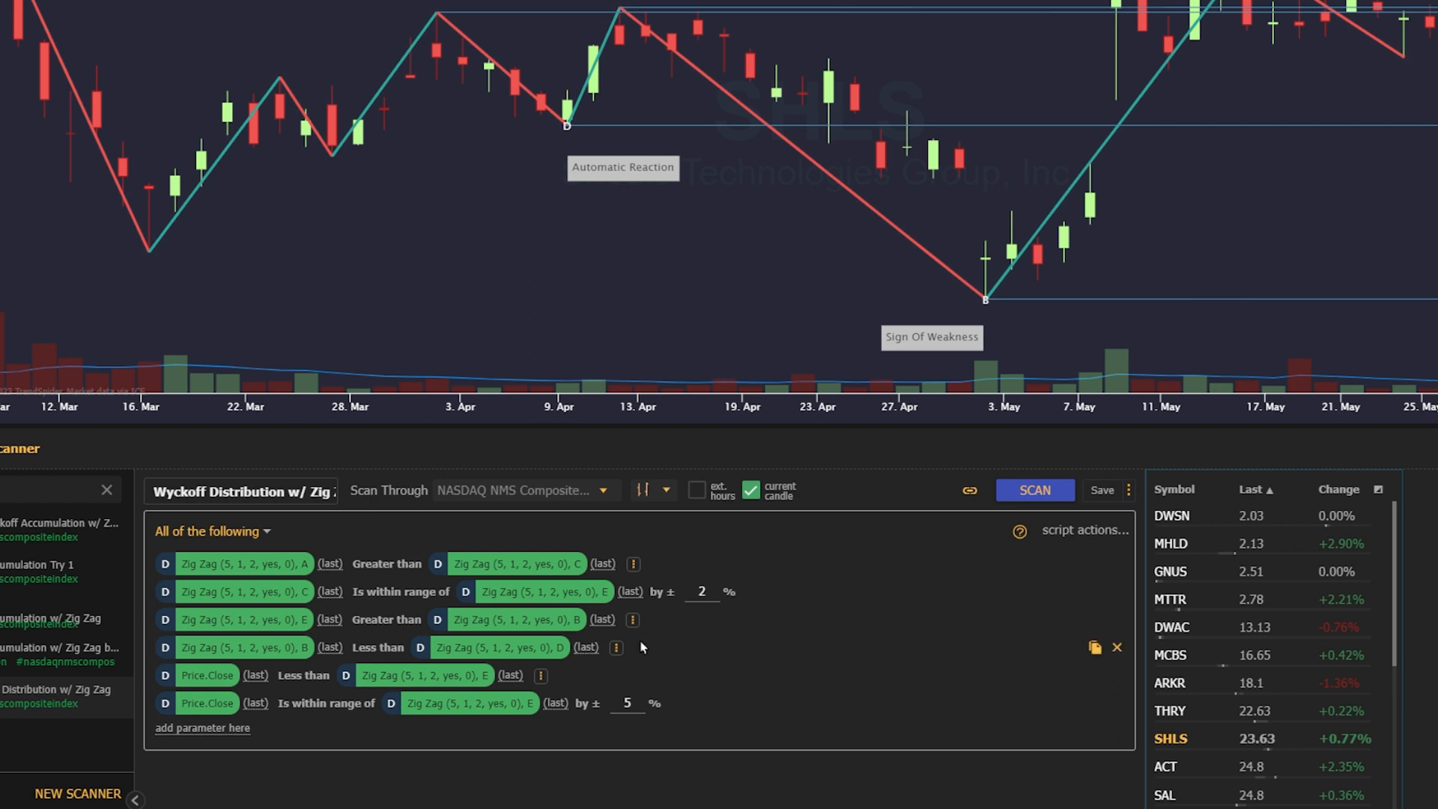
pyautogui.moveTo(592, 673)
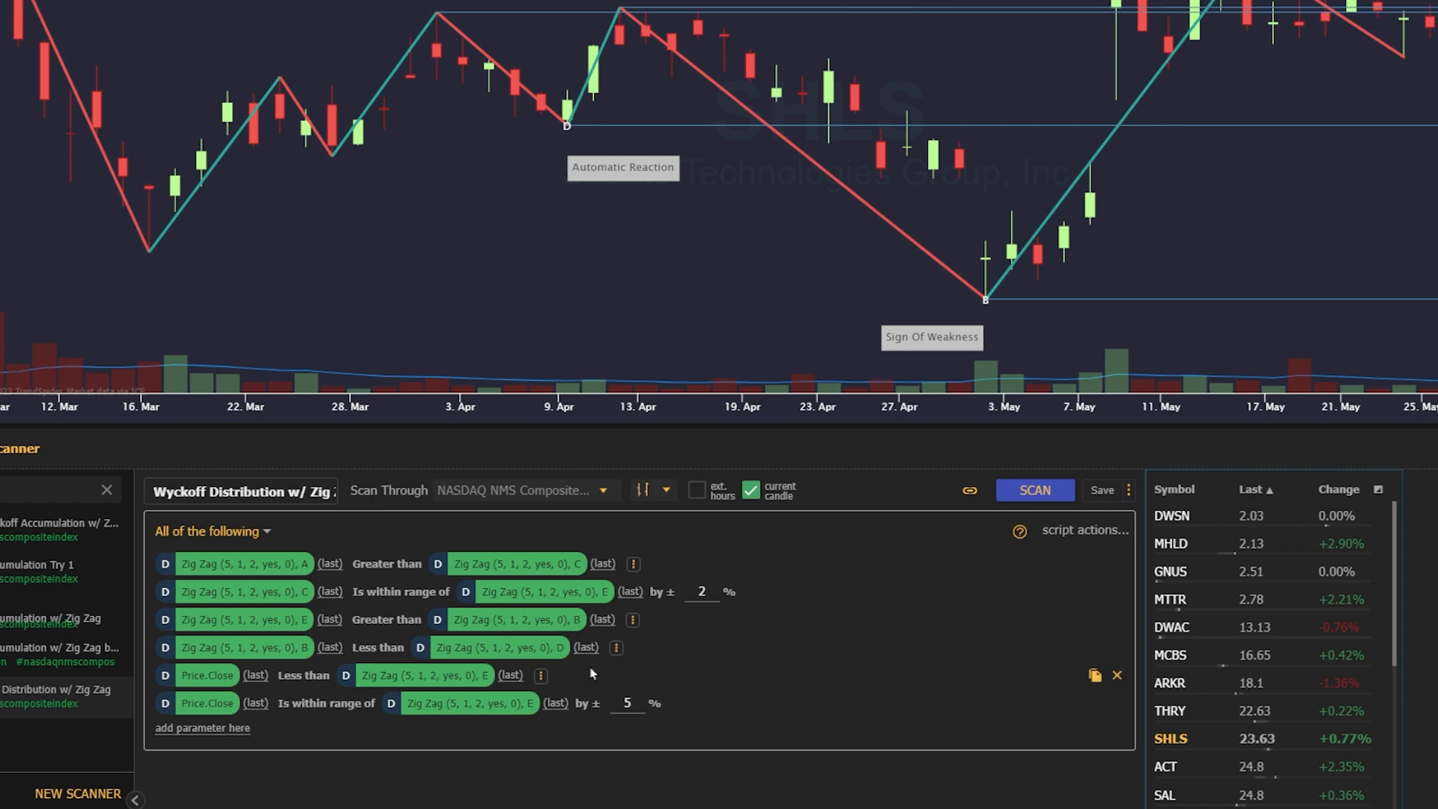
pyautogui.moveTo(576, 672)
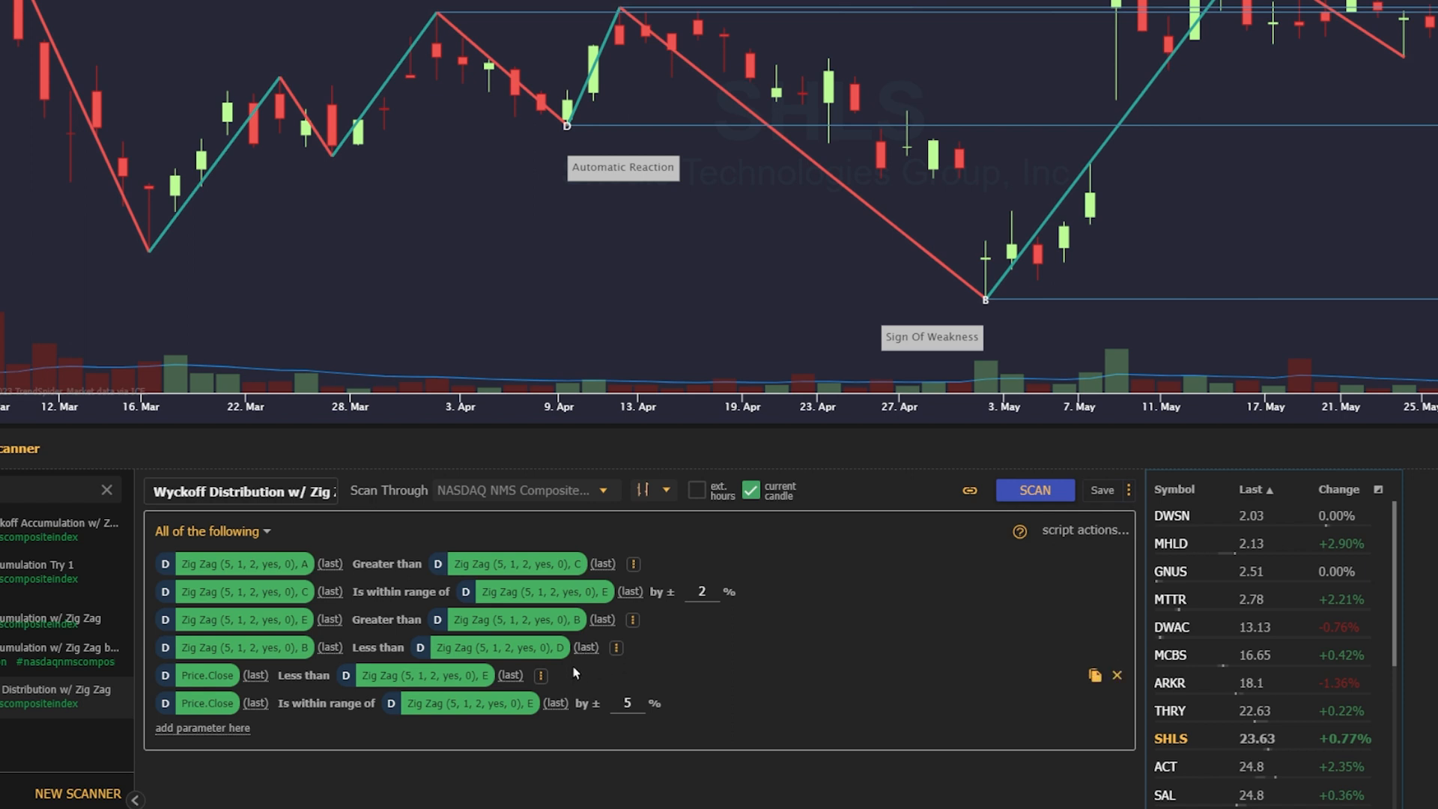
pyautogui.moveTo(693, 710)
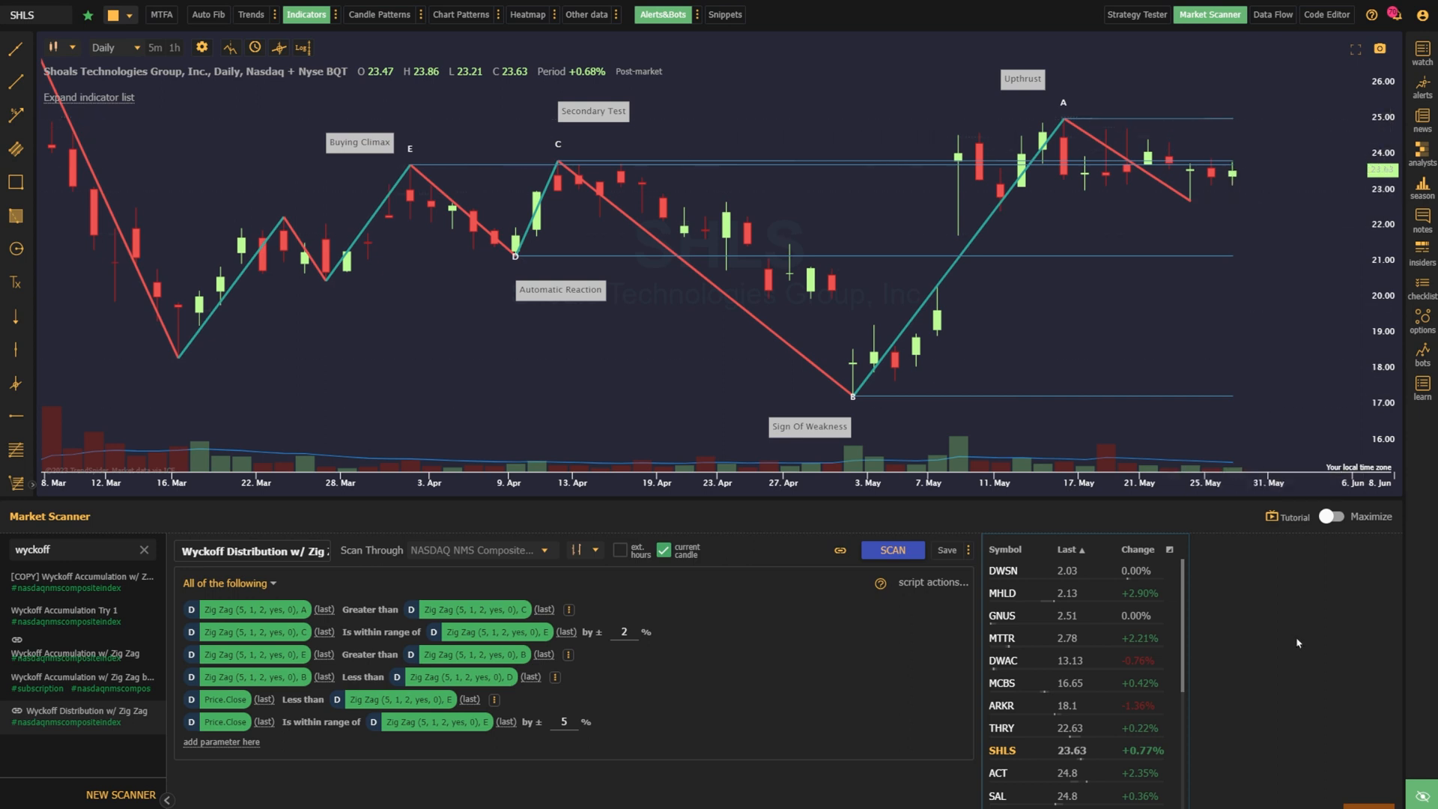
pyautogui.moveTo(913, 558)
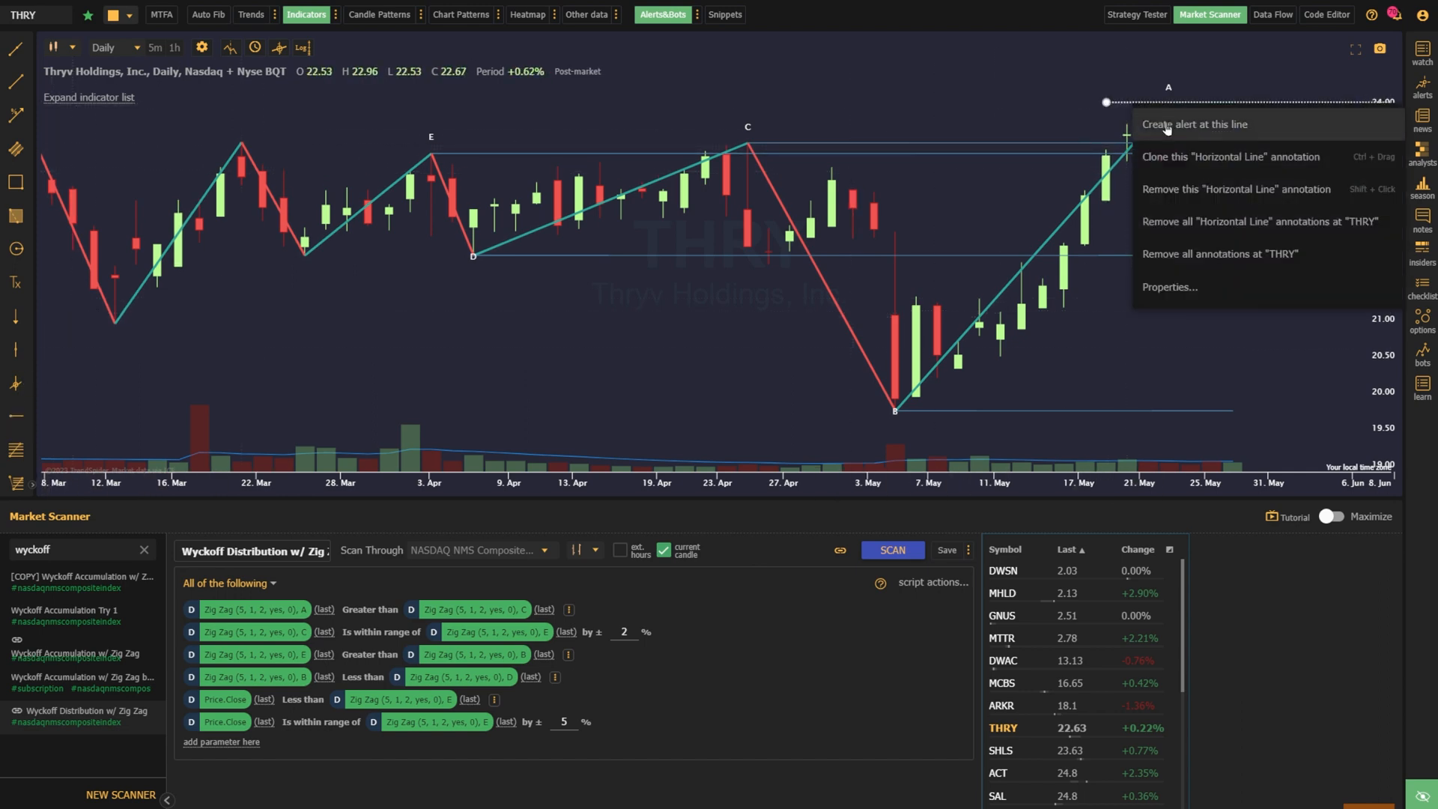
# Create a trend alert on the horizontal line with expiration set to 25 Days Passed.
pyautogui.click(1195, 124)
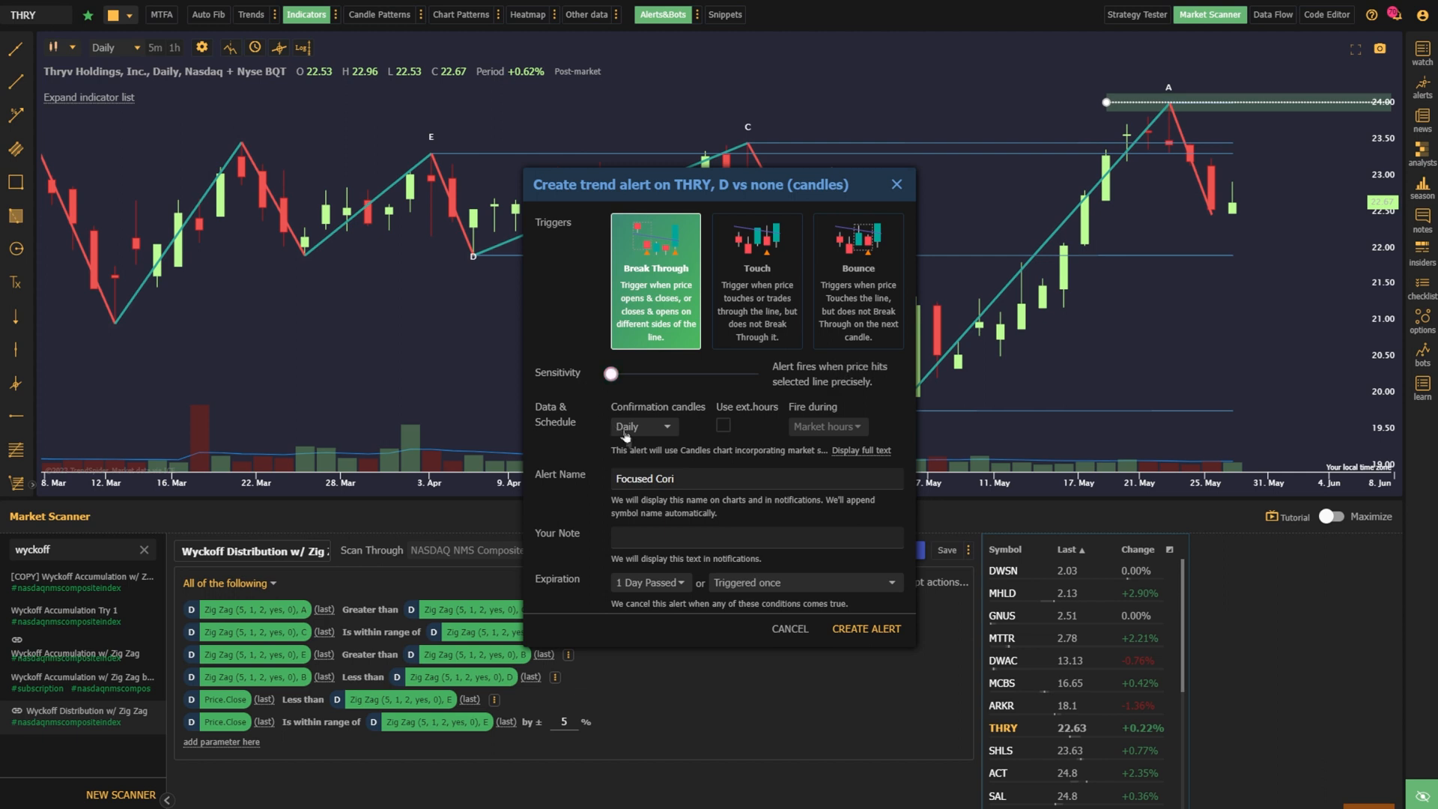
pyautogui.click(650, 581)
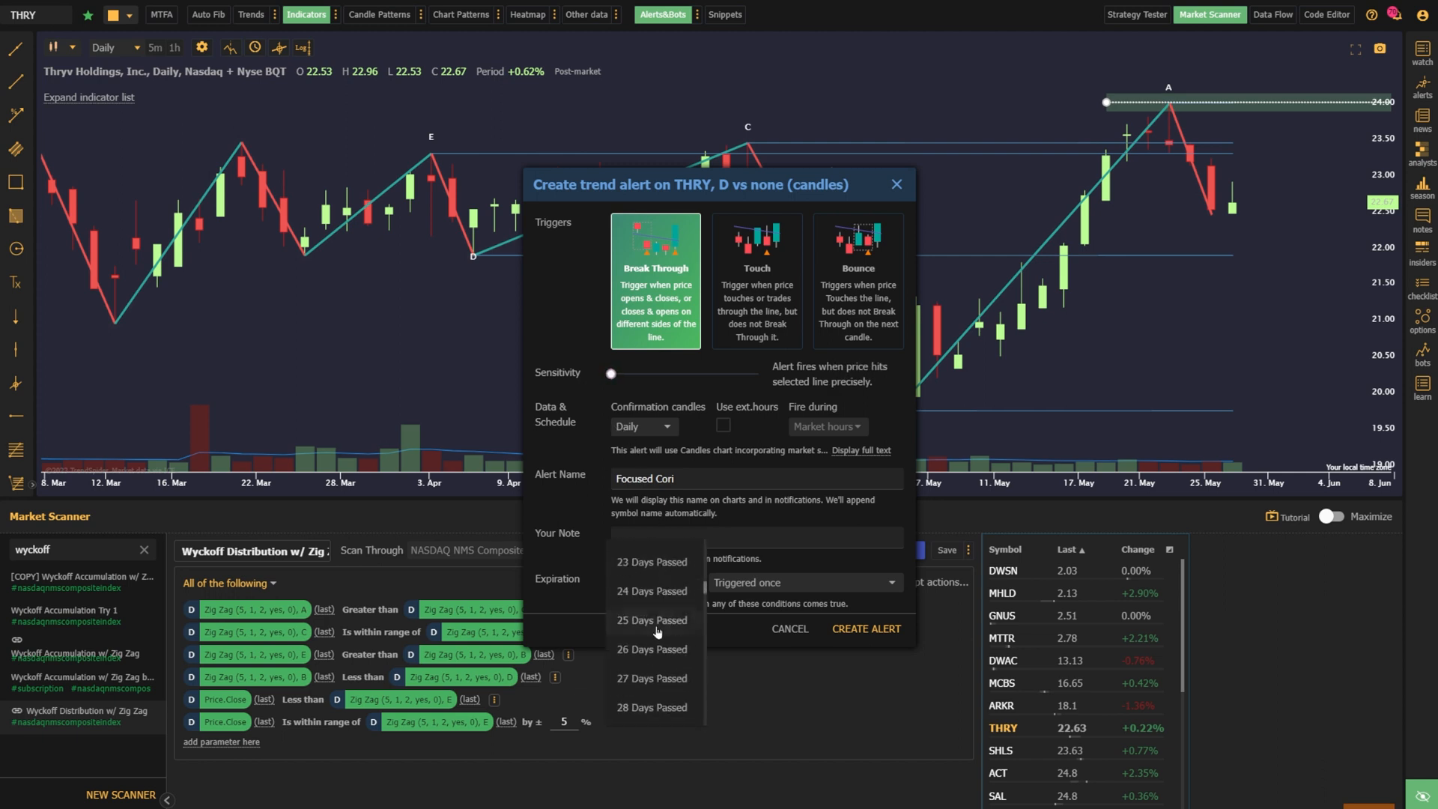
pyautogui.click(652, 620)
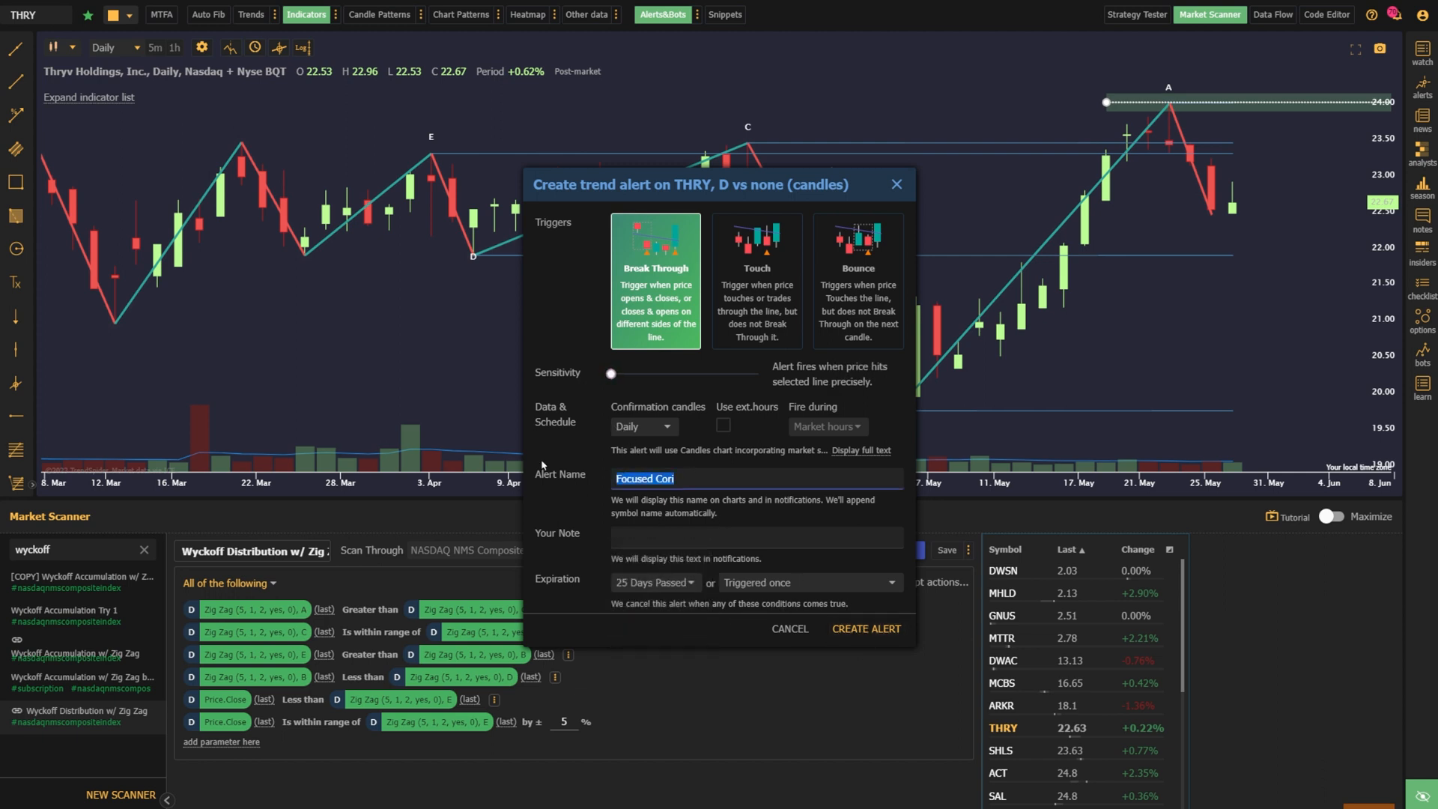
# Name the alert 'Target Hit' and reopen the expiration period choices.
pyautogui.write('Stop')
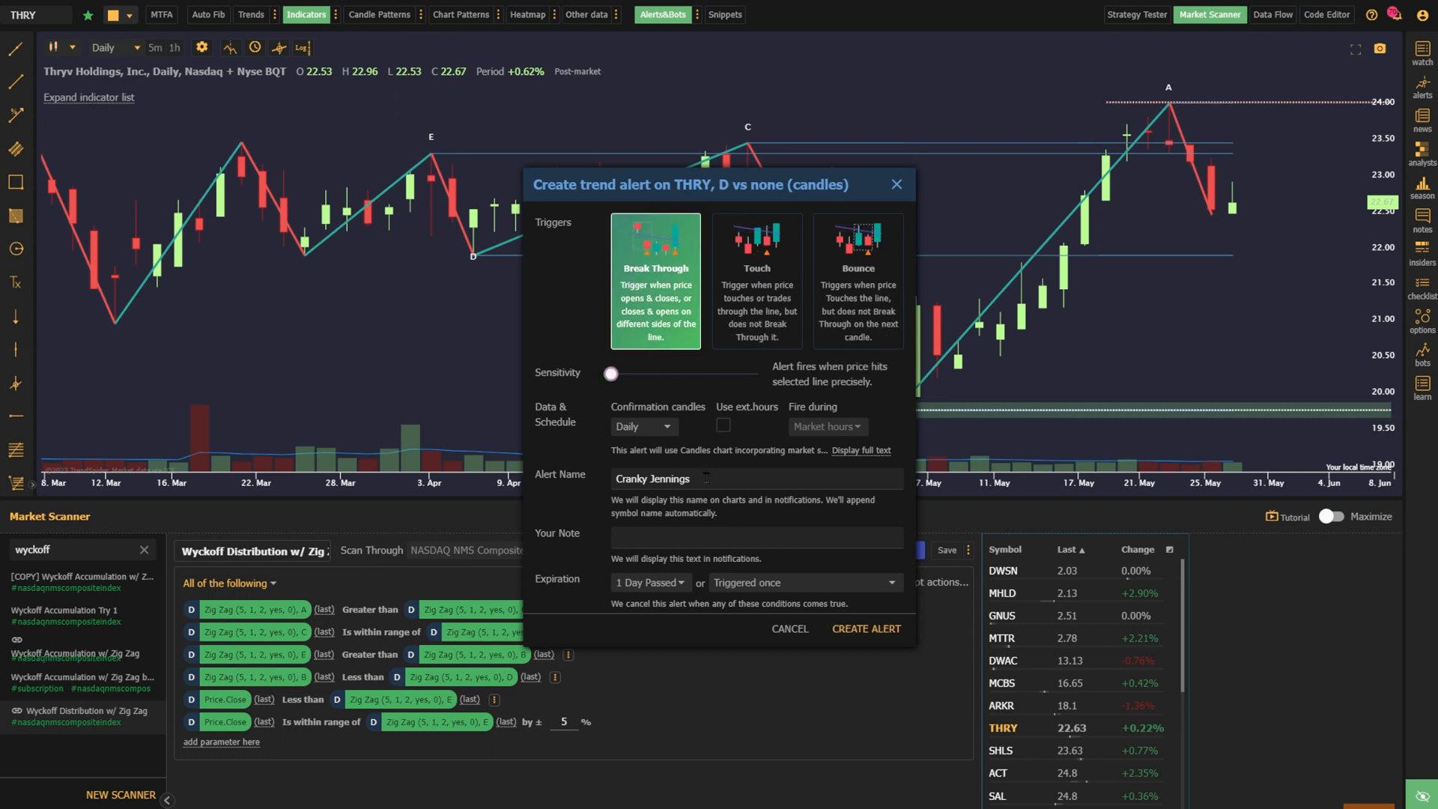
pyautogui.write('Target Hi')
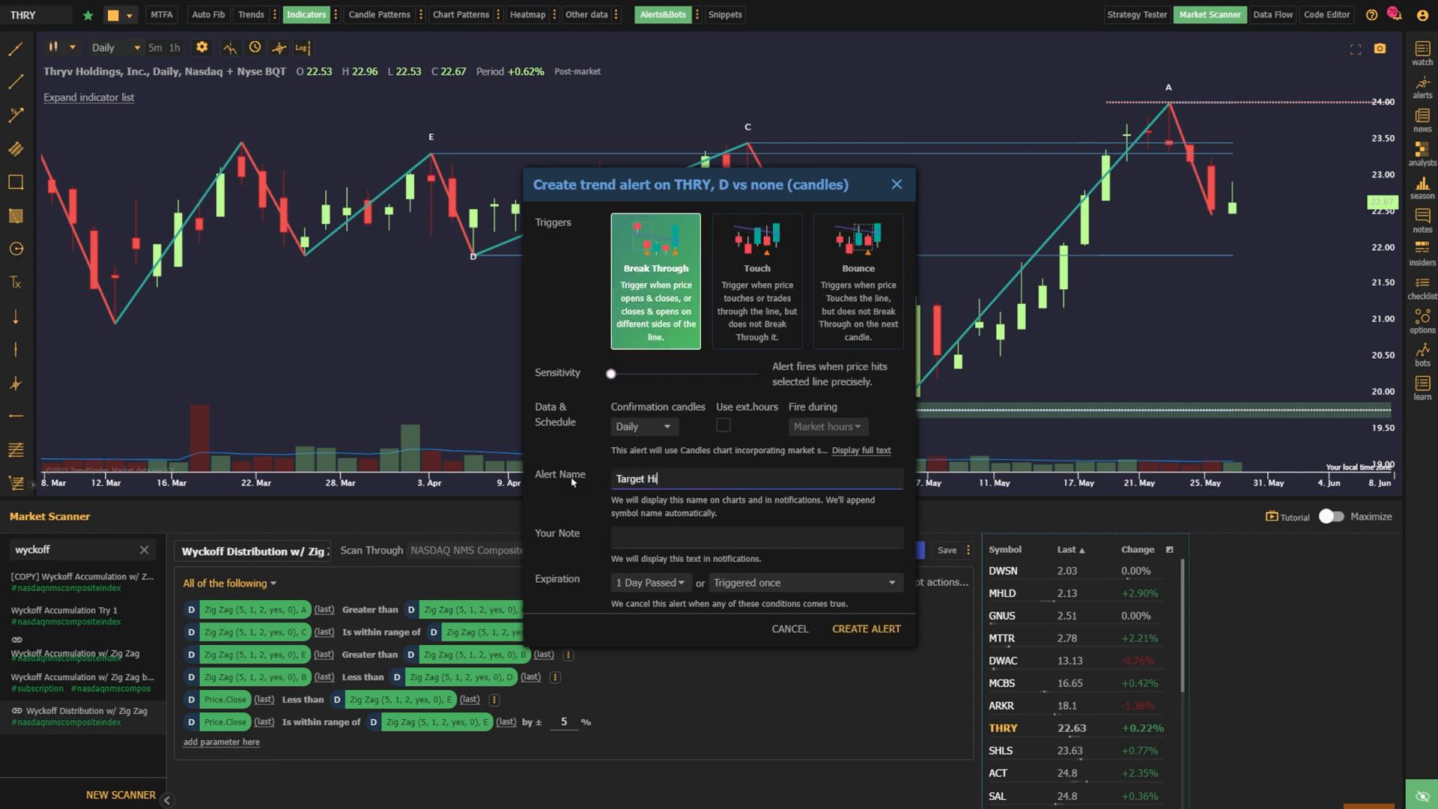
pyautogui.click(650, 583)
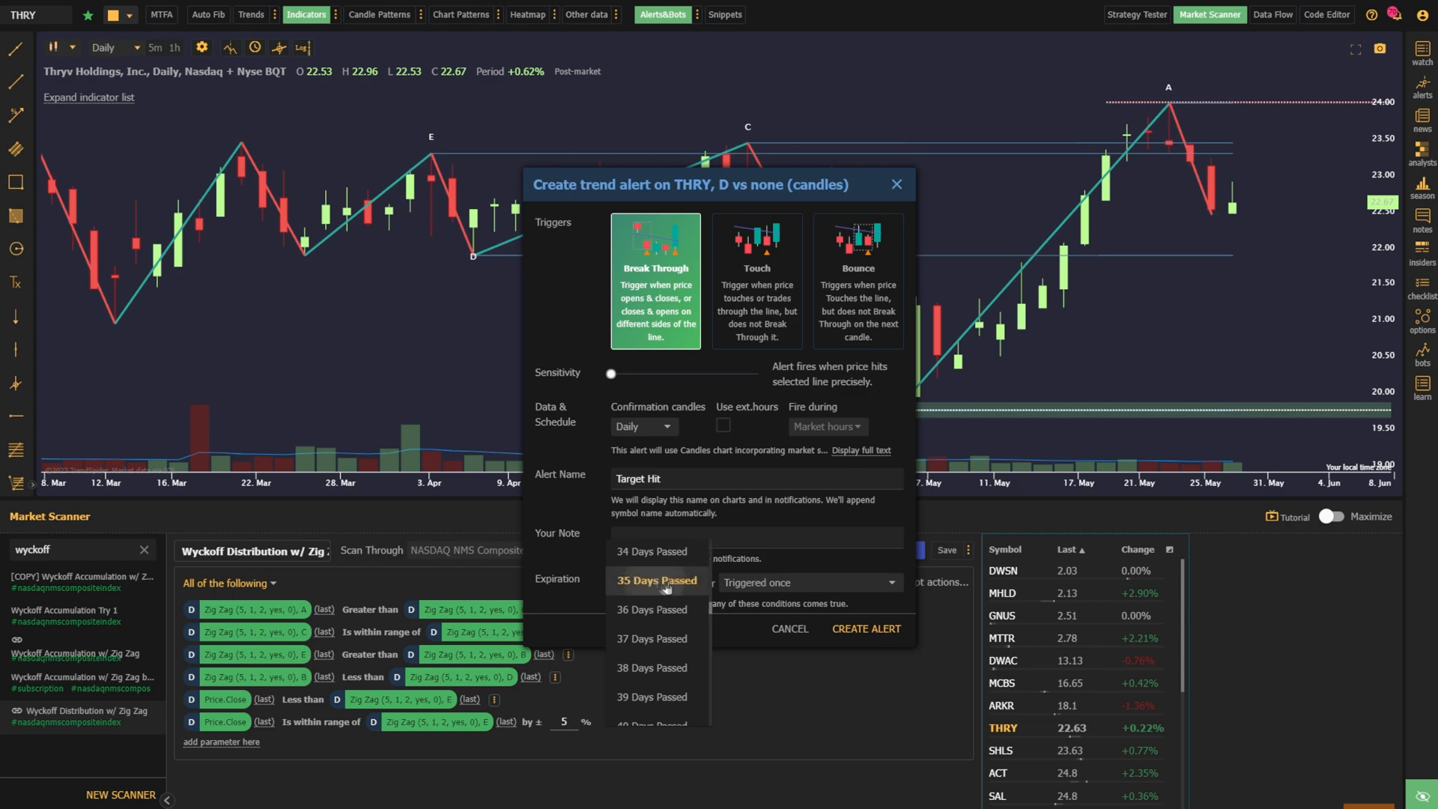